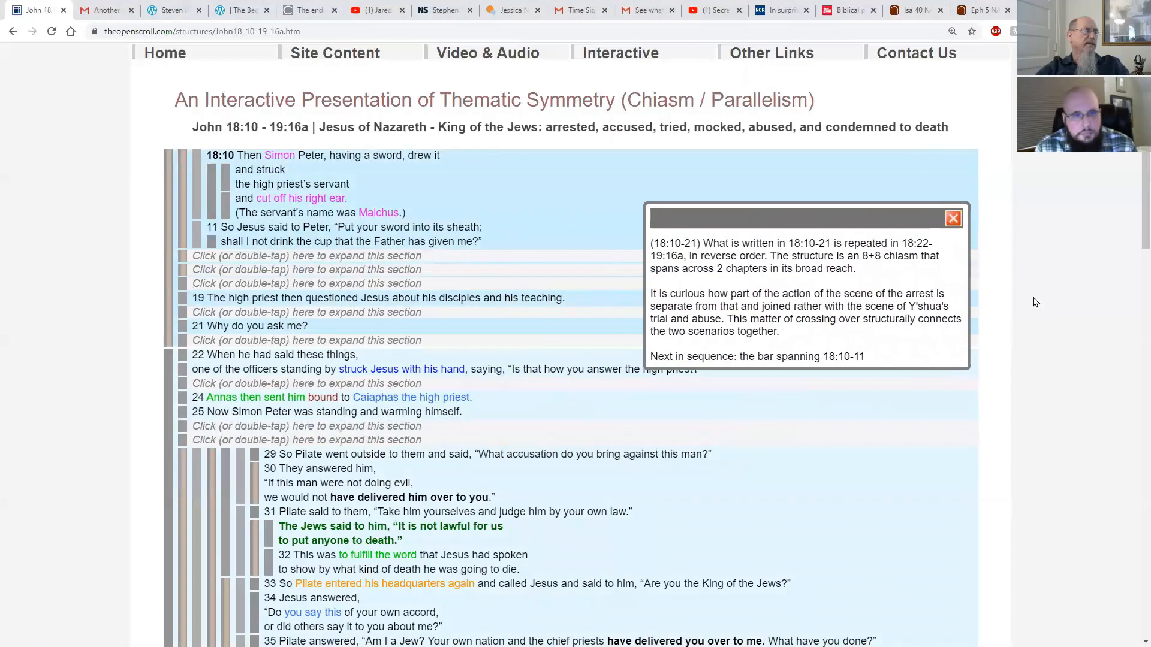
Read the 18:10–11 note on Malchus and Simon, scrolling down to 18:36.
scroll("down", 3)
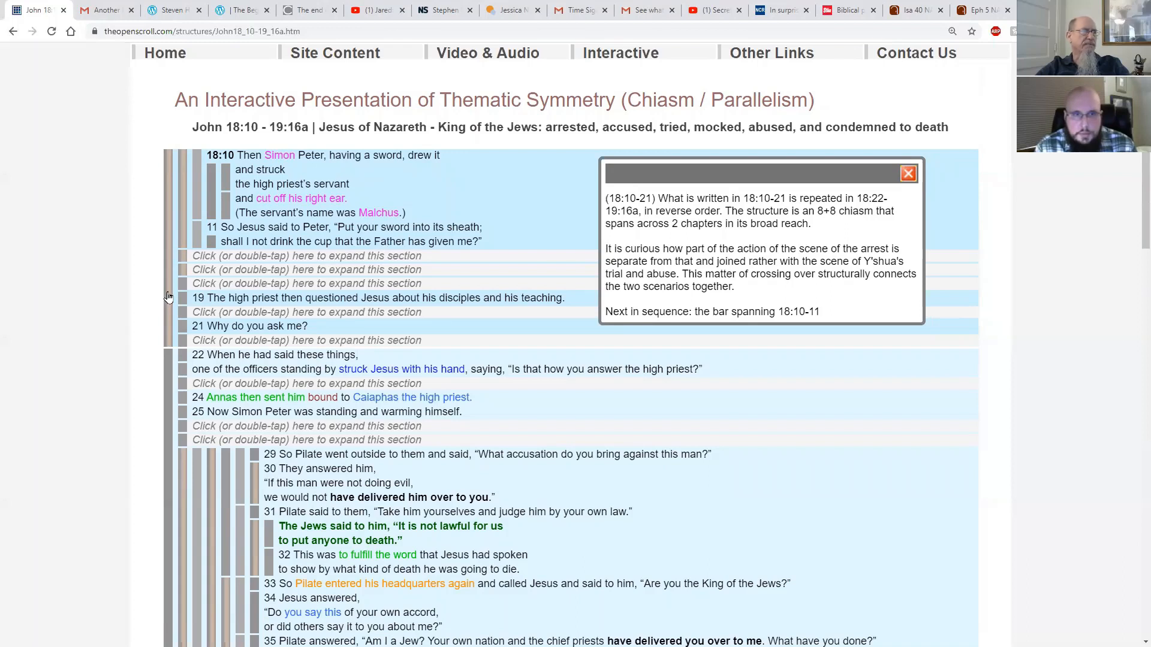
mouse_move(170, 406)
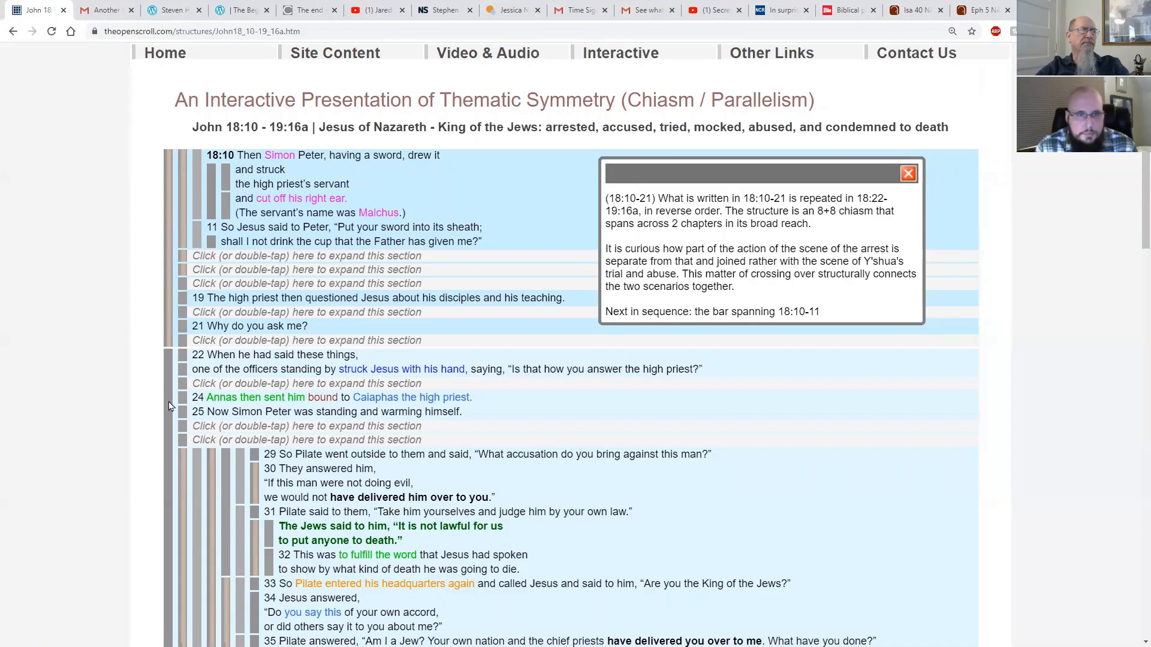
mouse_move(254, 252)
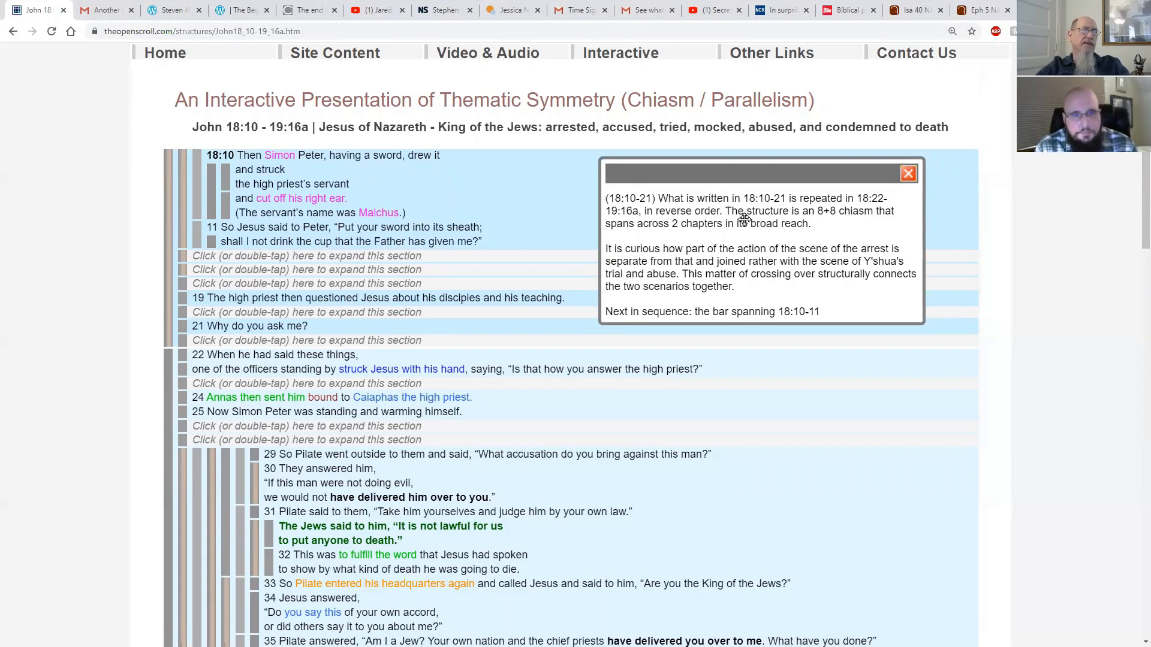
mouse_move(843, 232)
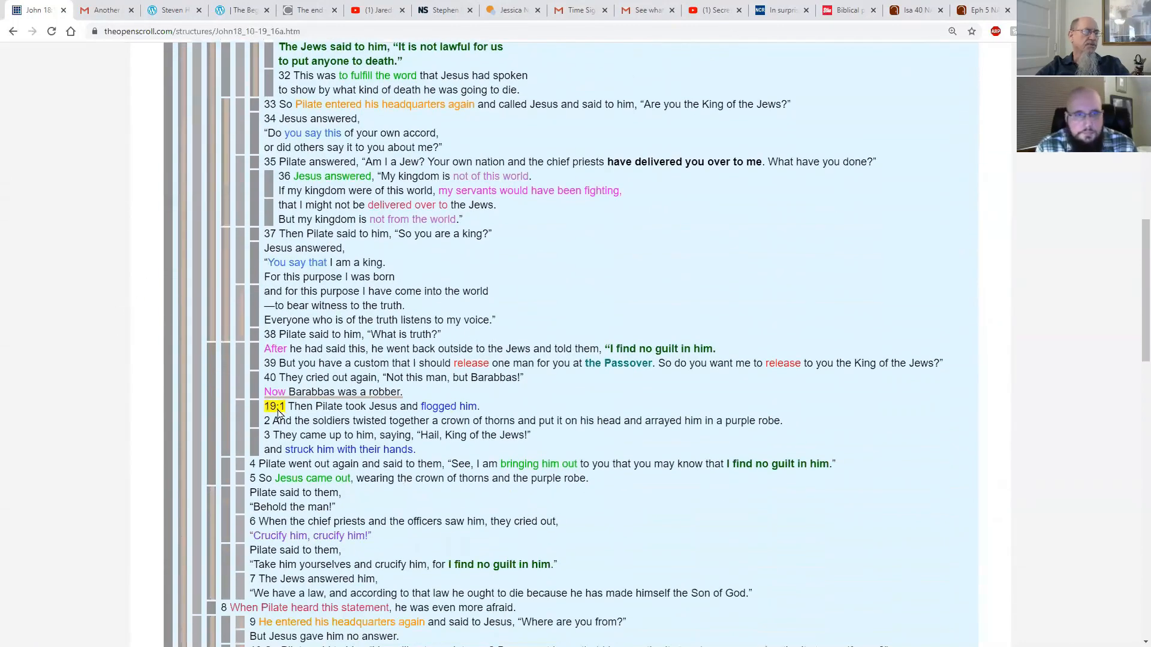
scroll("down", 3)
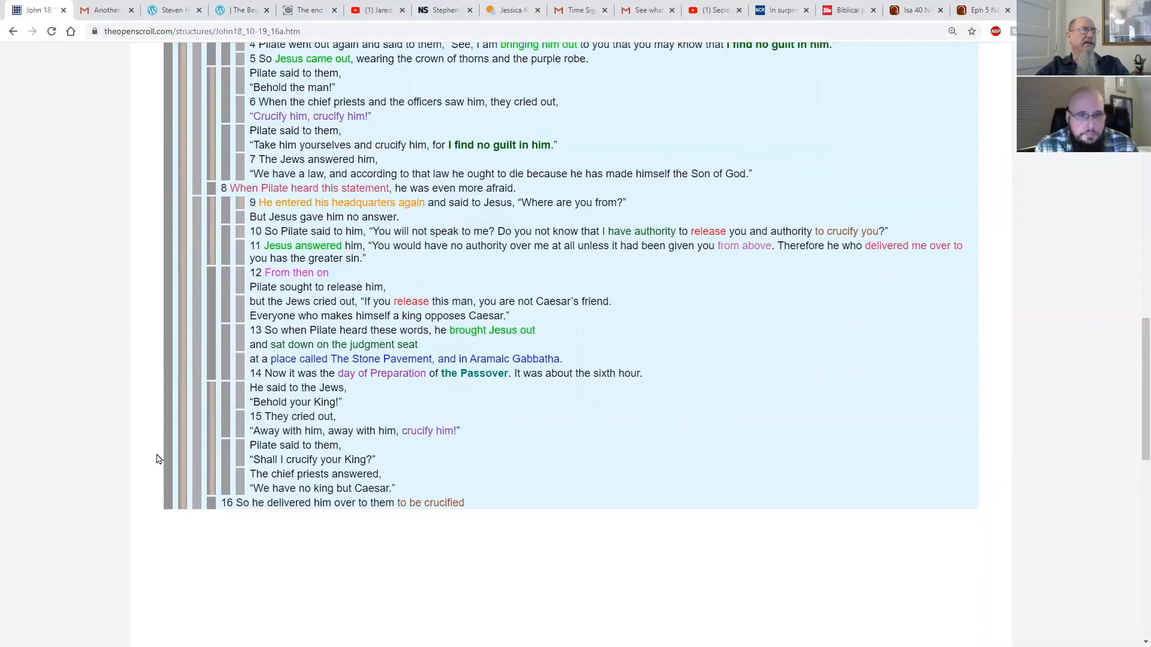
scroll("up", 3)
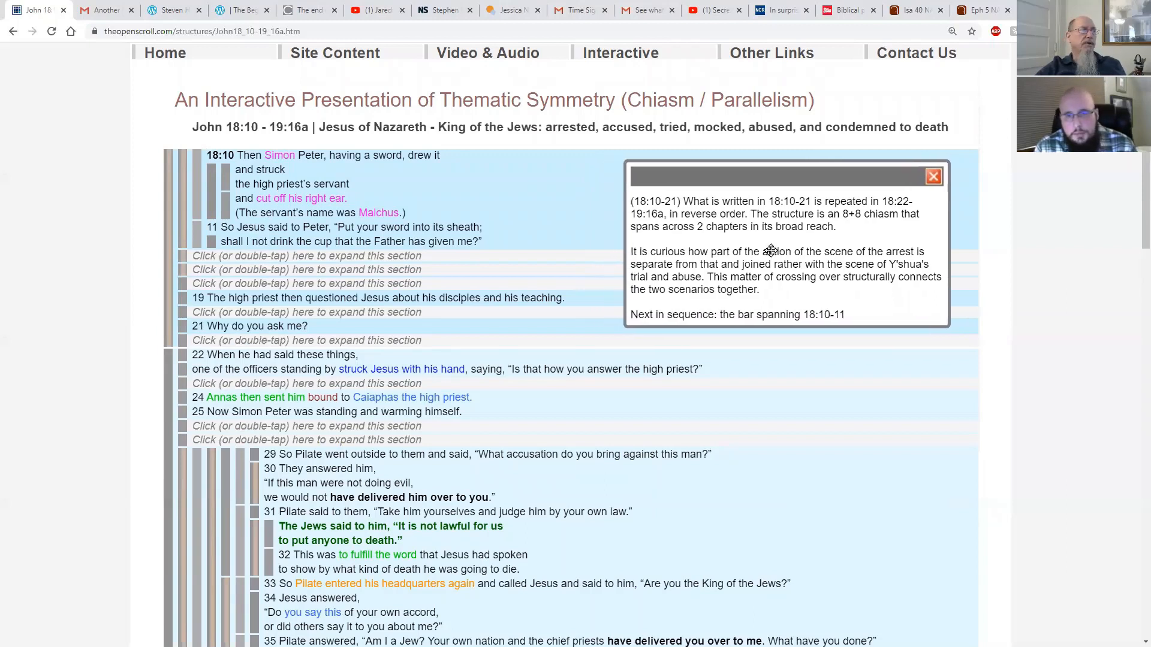
mouse_move(752, 242)
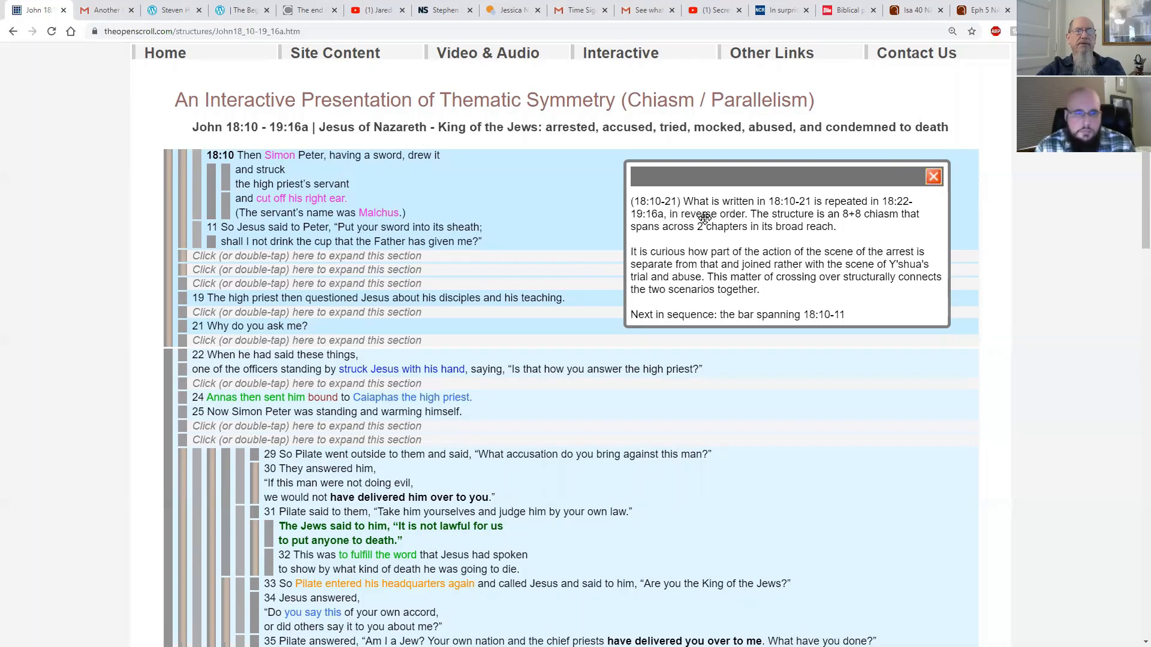
mouse_move(209, 239)
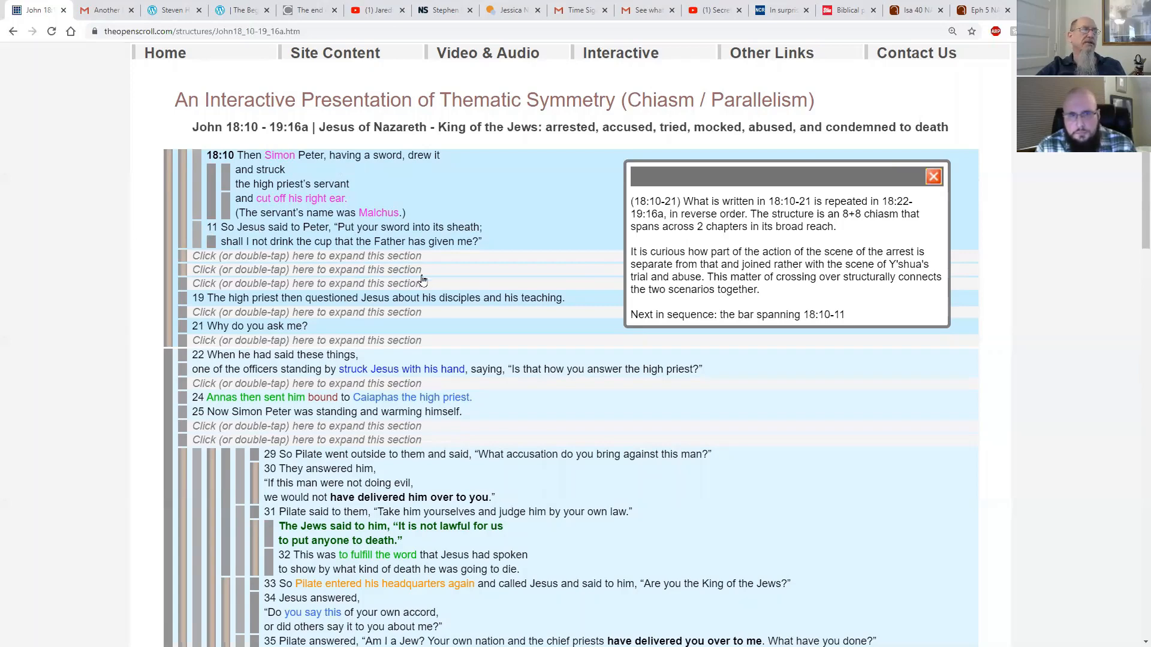
scroll("down", 3)
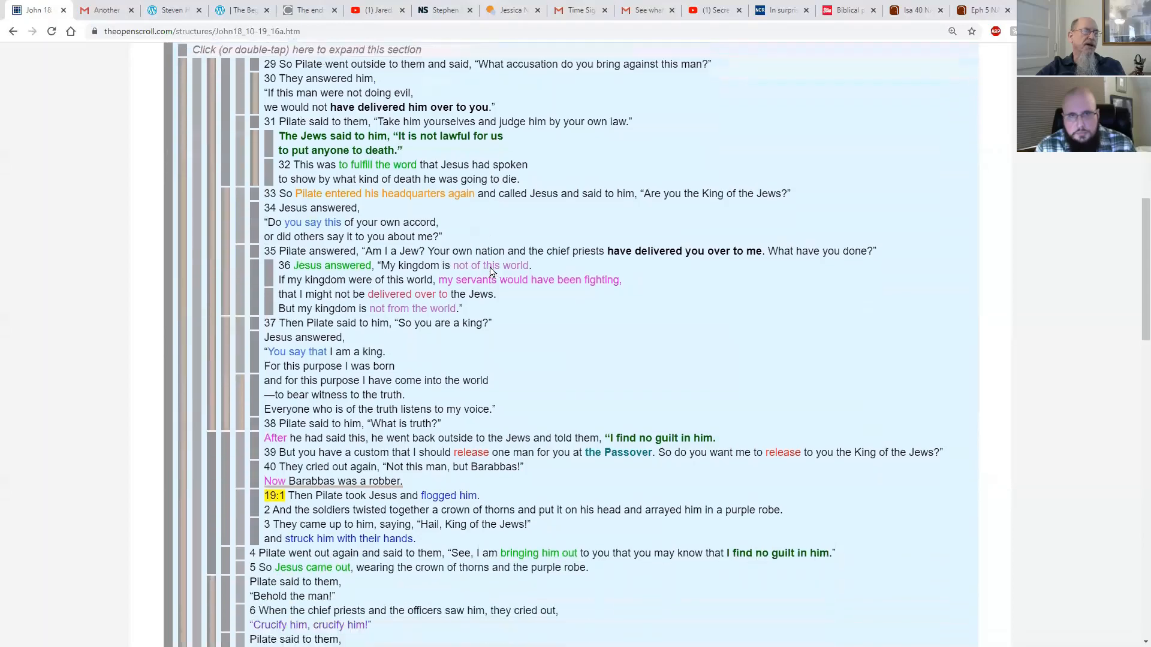
scroll("down", 3)
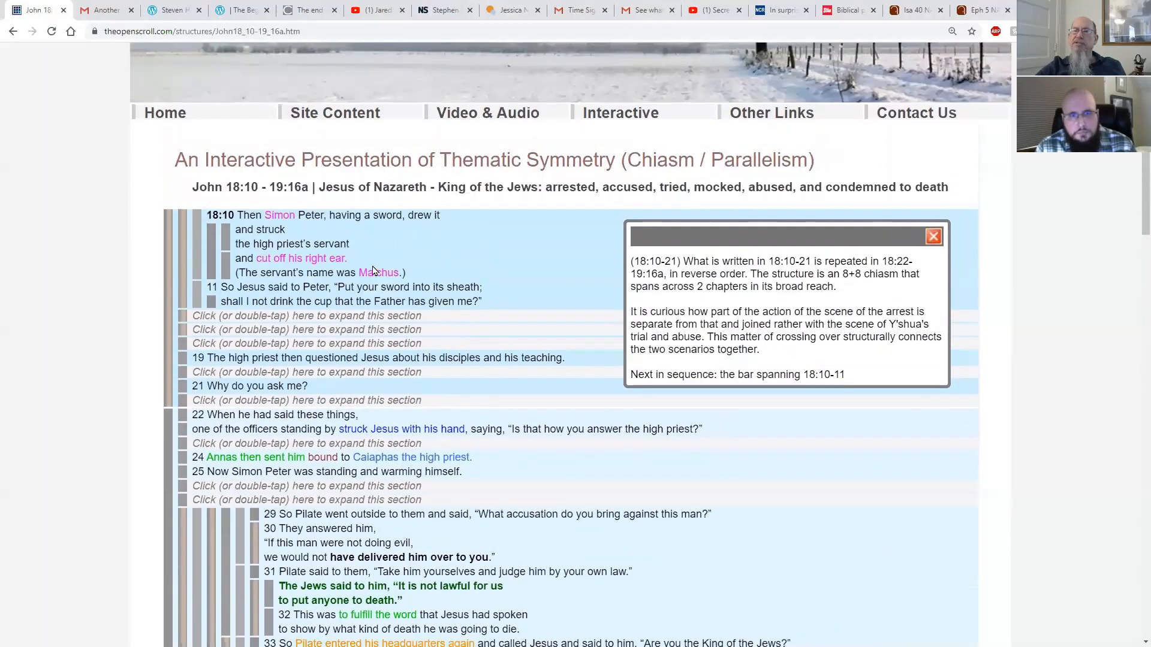
scroll("down", 3)
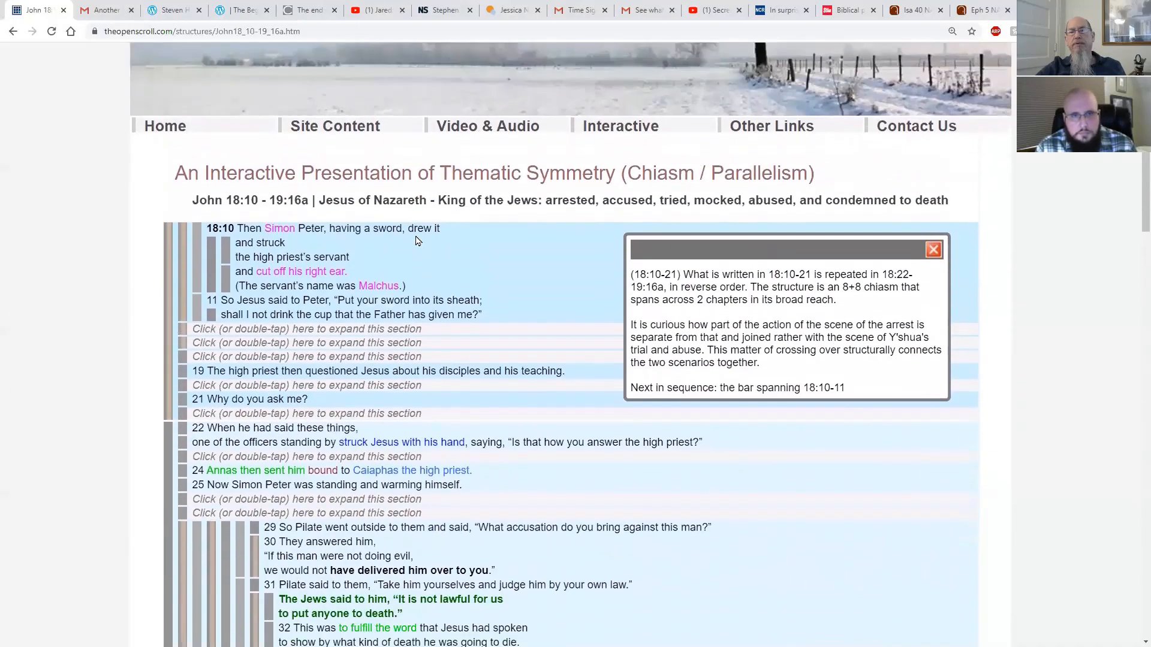
scroll("down", 3)
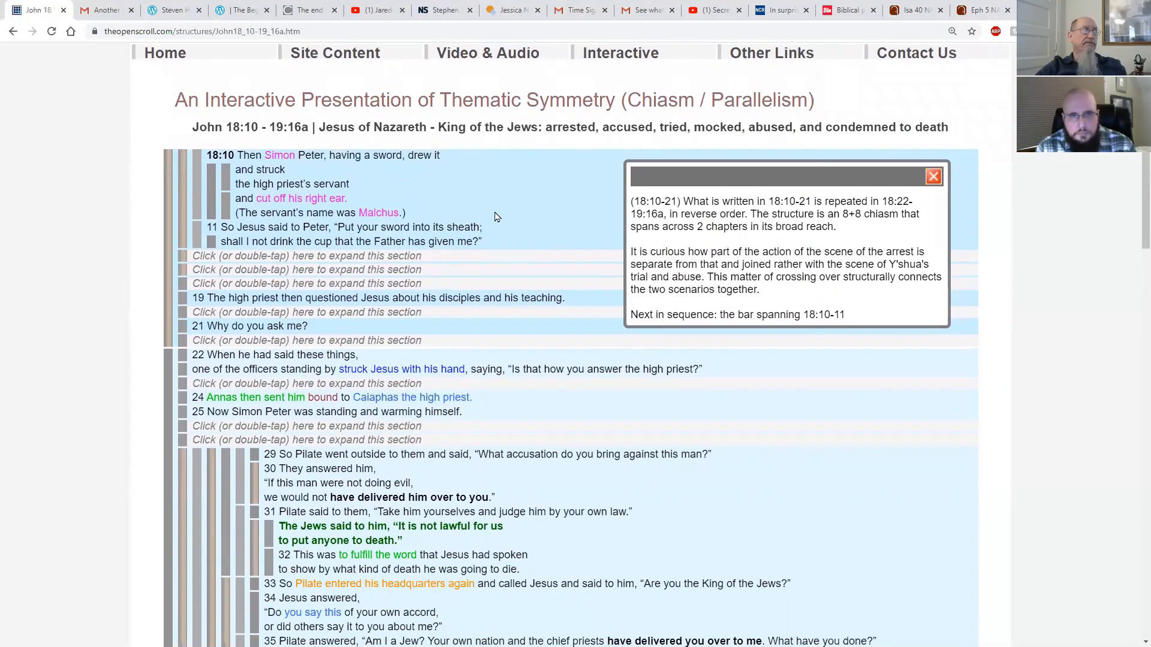
mouse_move(487, 202)
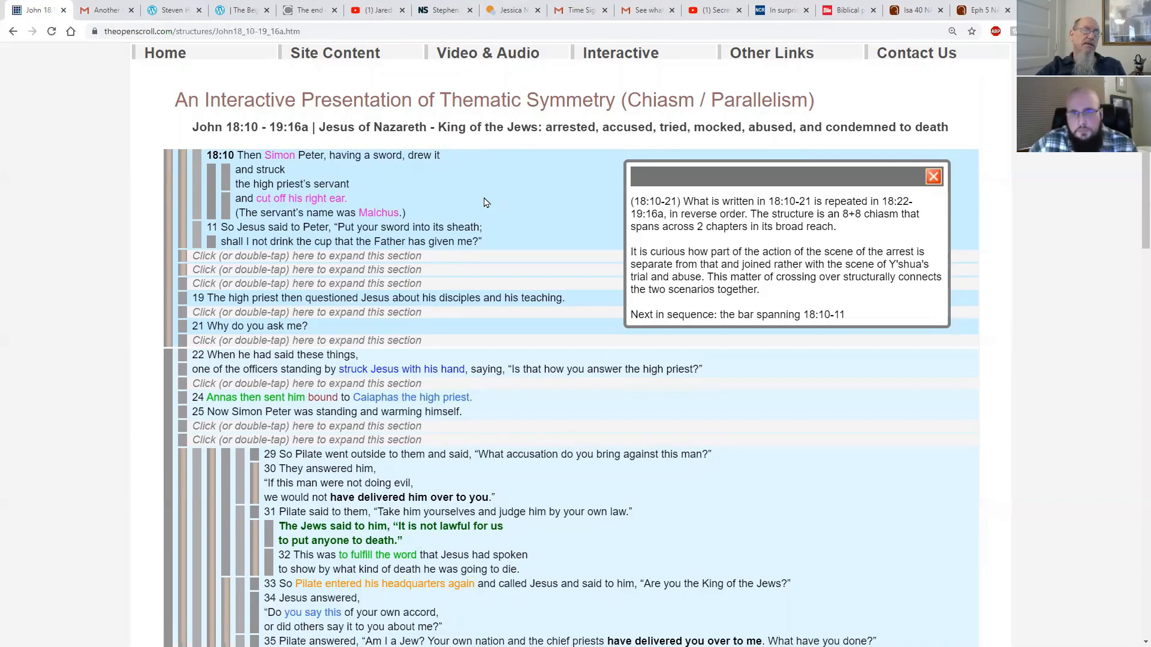
mouse_move(503, 199)
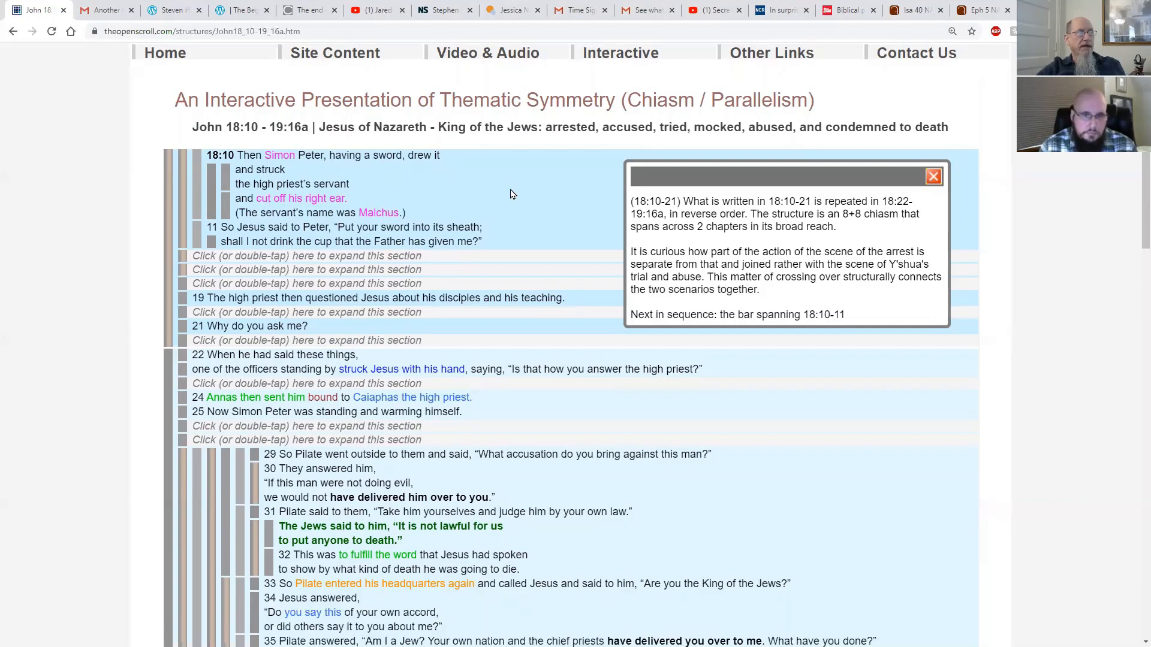
mouse_move(447, 209)
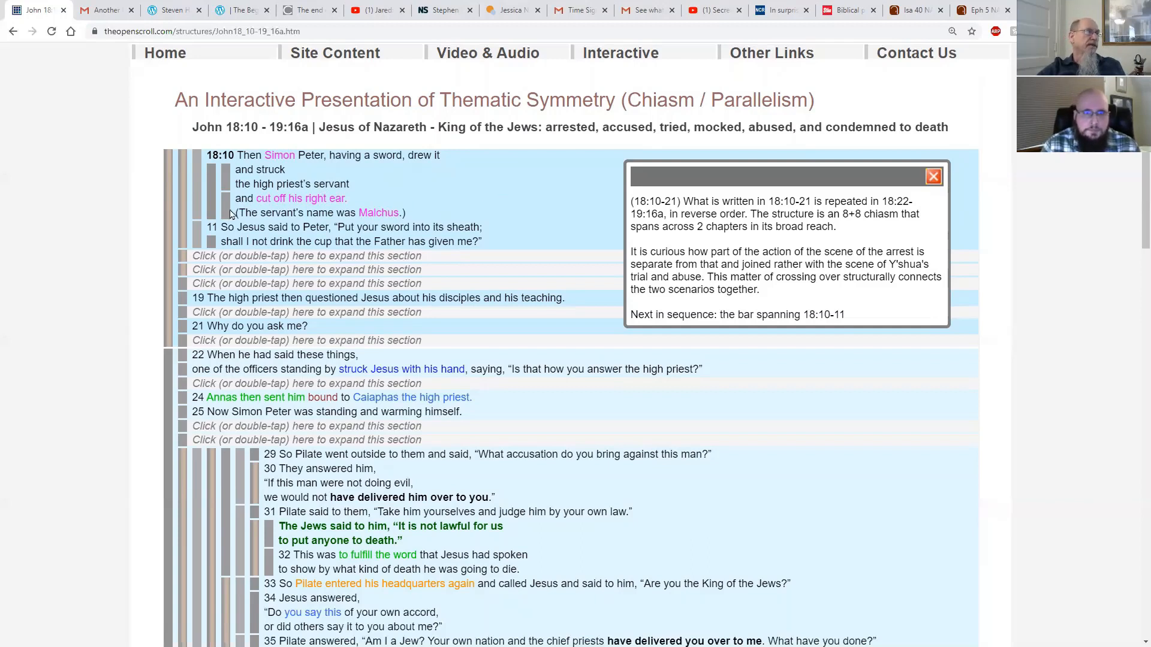
mouse_move(190, 212)
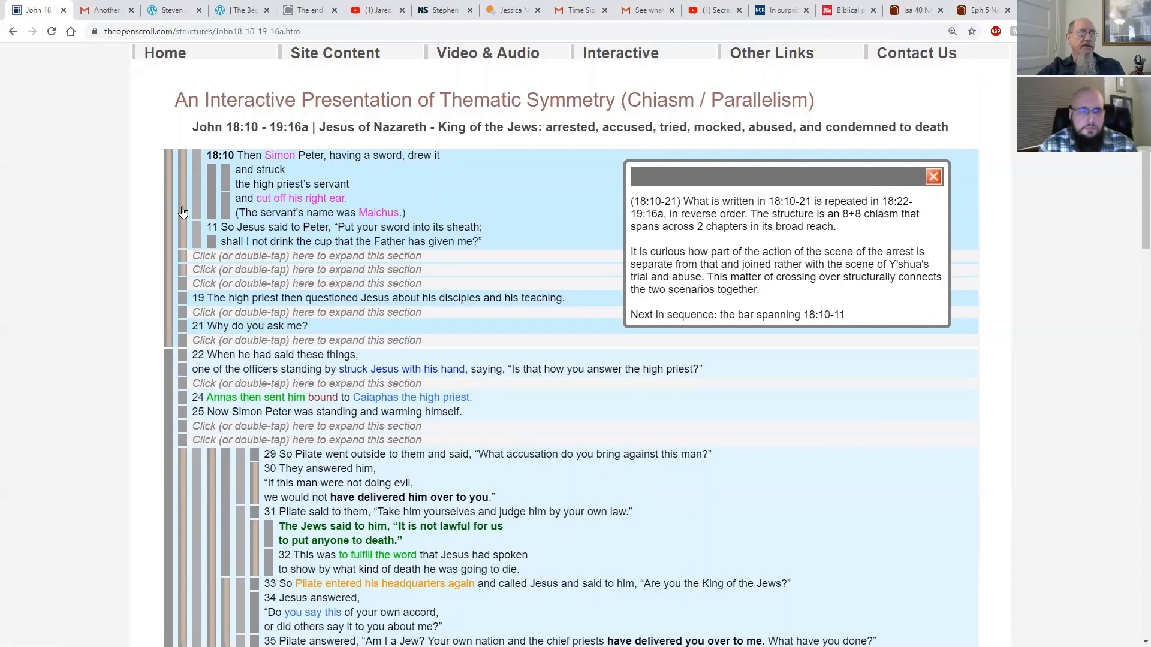
mouse_move(770, 320)
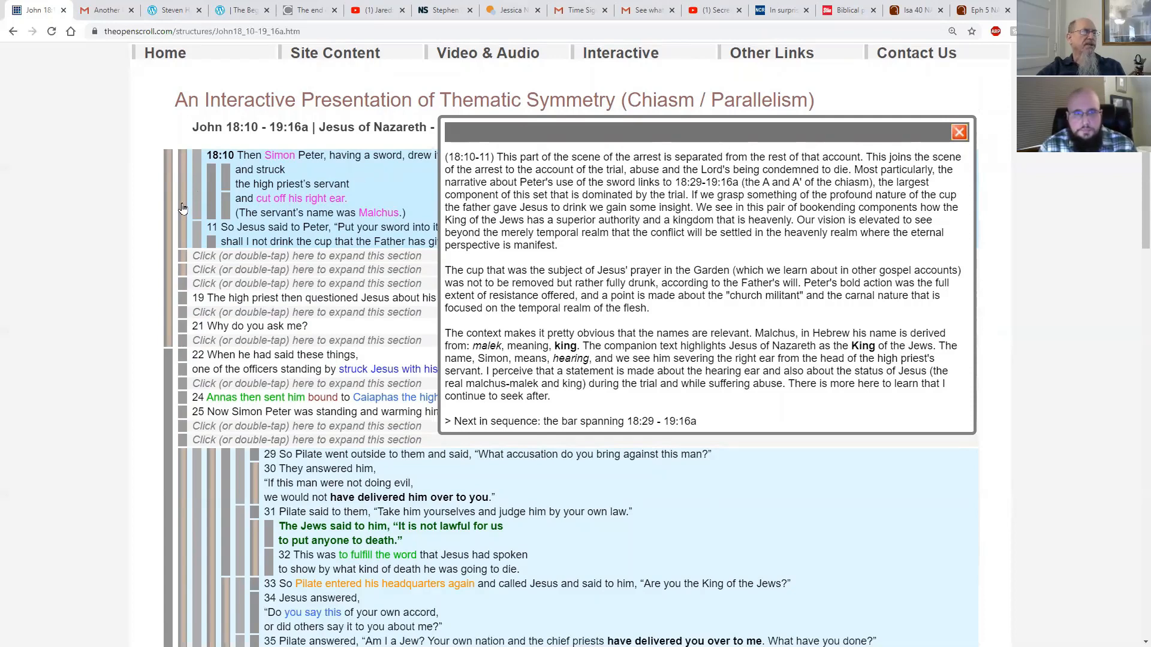
mouse_move(182, 291)
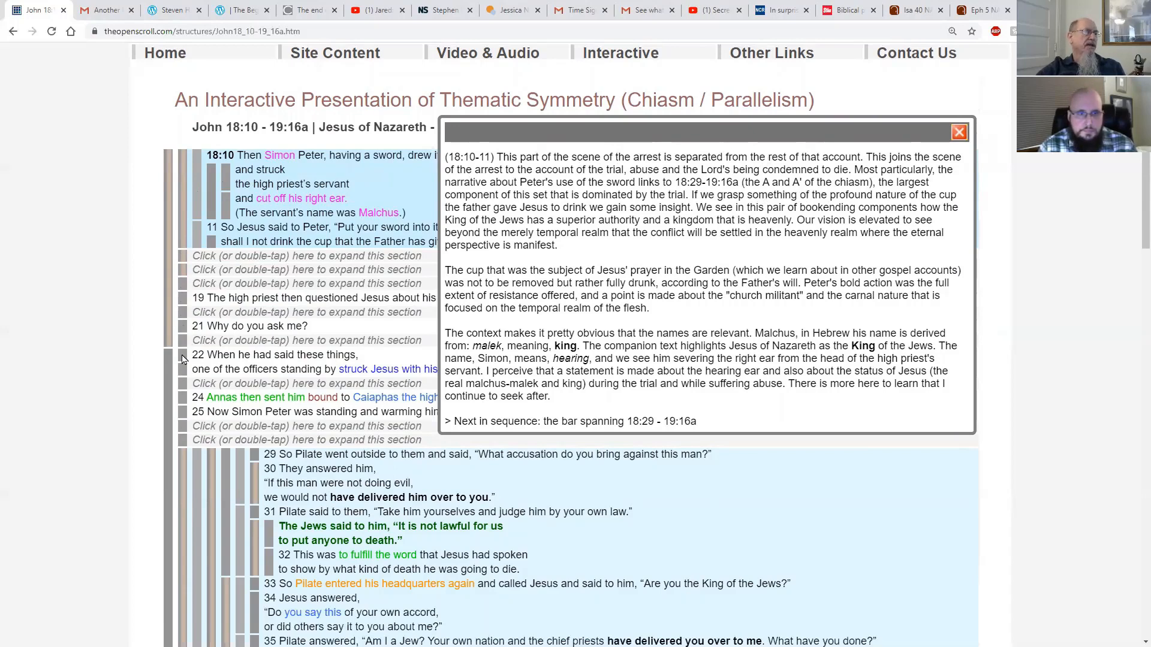
mouse_move(188, 435)
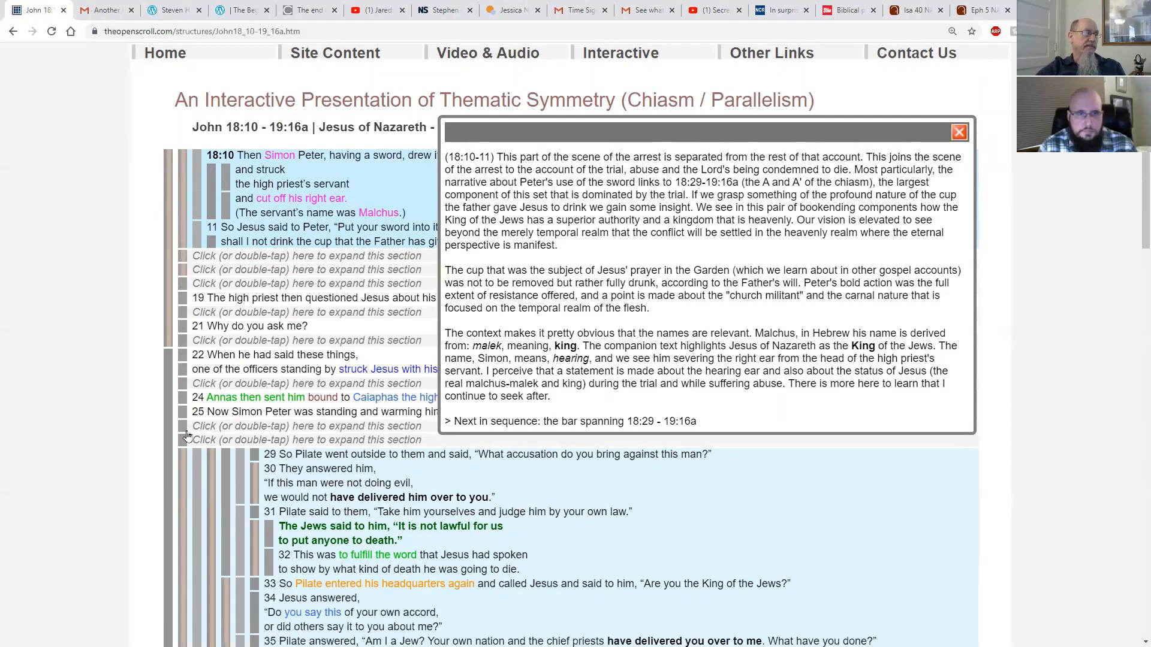
mouse_move(873, 171)
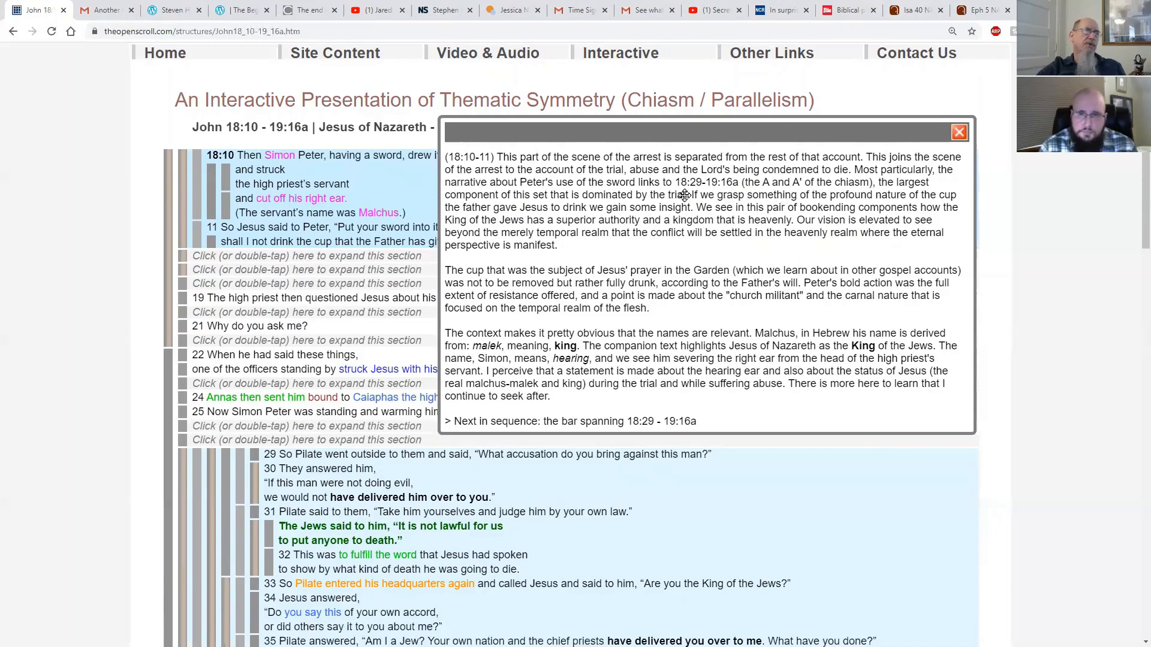
mouse_move(743, 169)
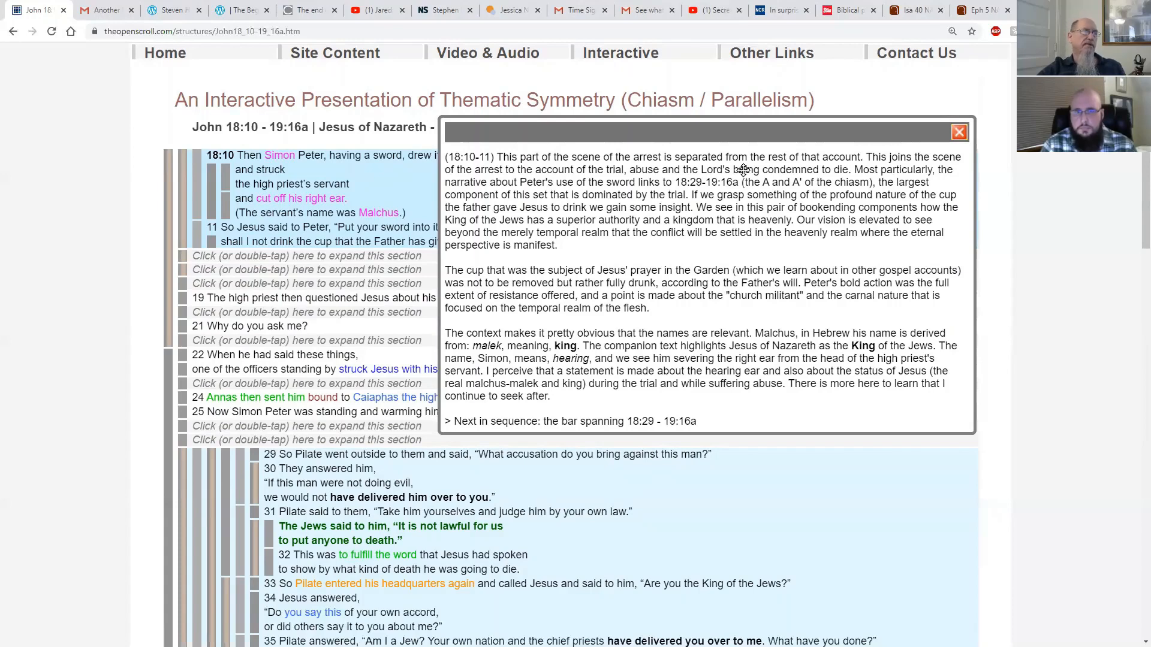
mouse_move(794, 277)
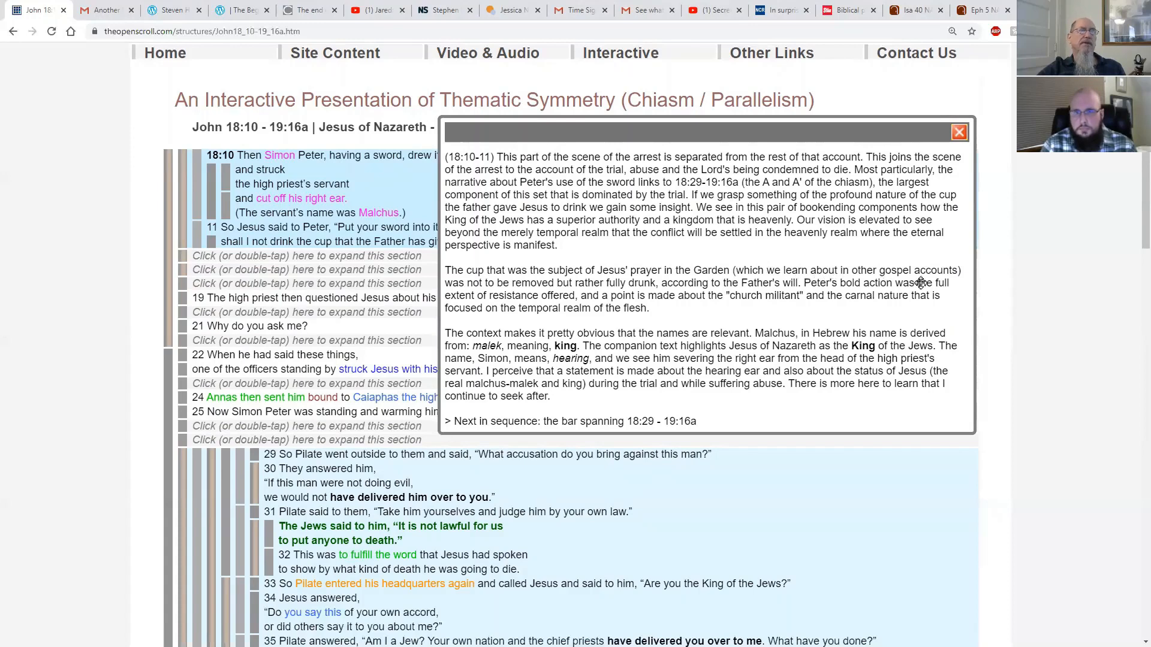
mouse_move(892, 306)
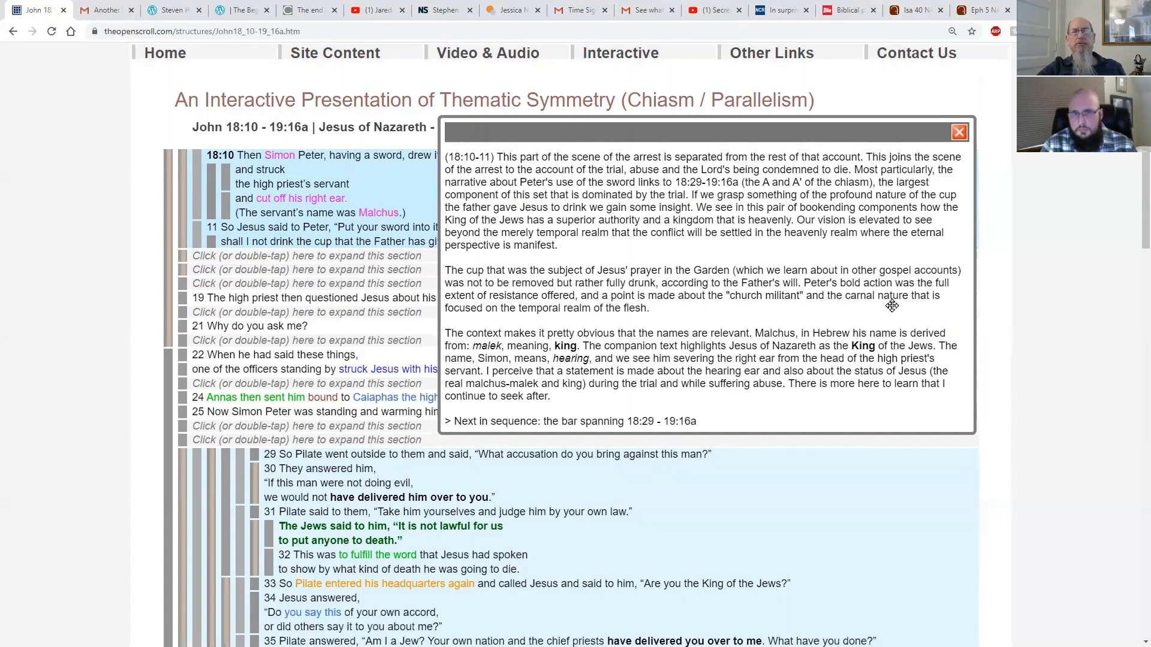
mouse_move(697, 299)
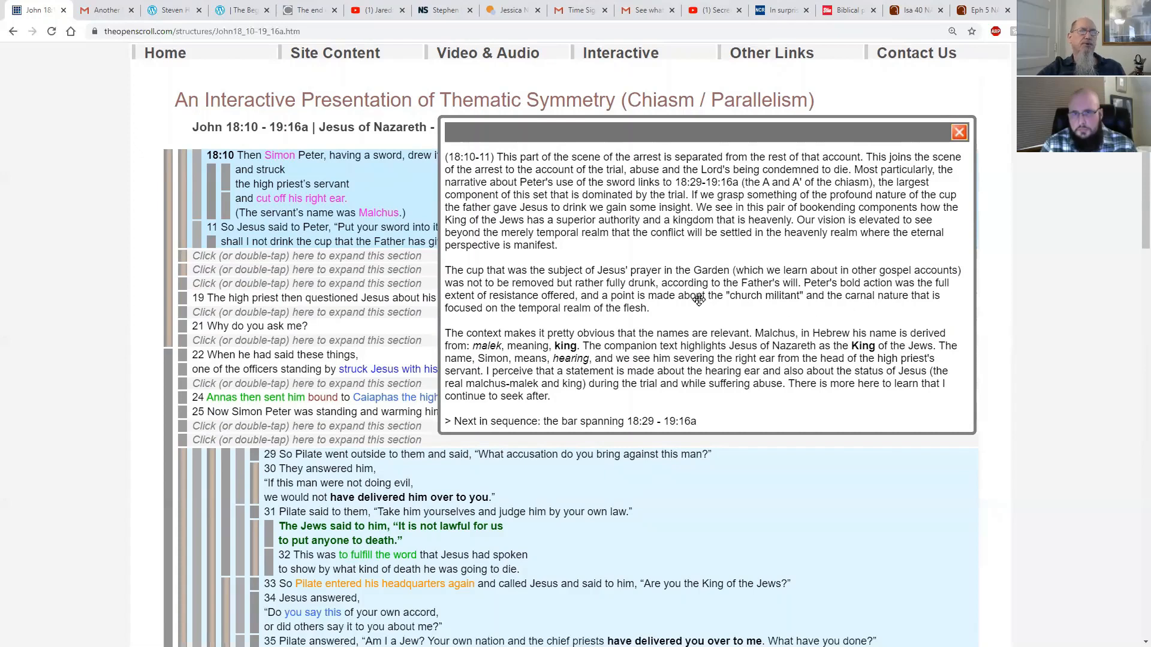
mouse_move(686, 290)
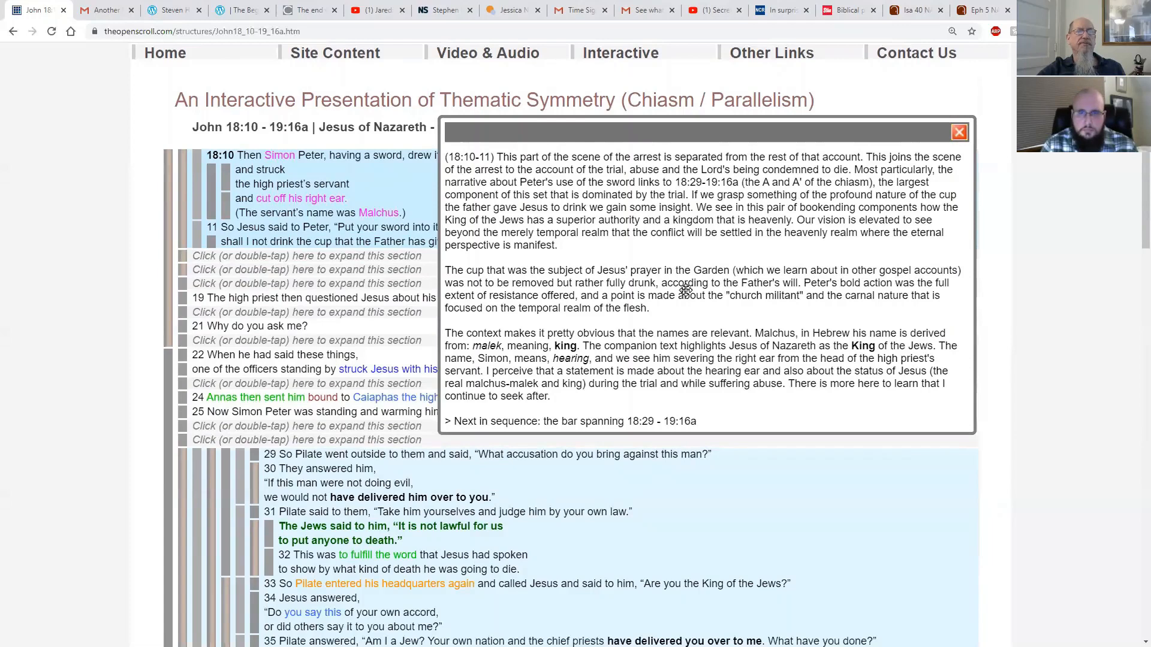
mouse_move(742, 310)
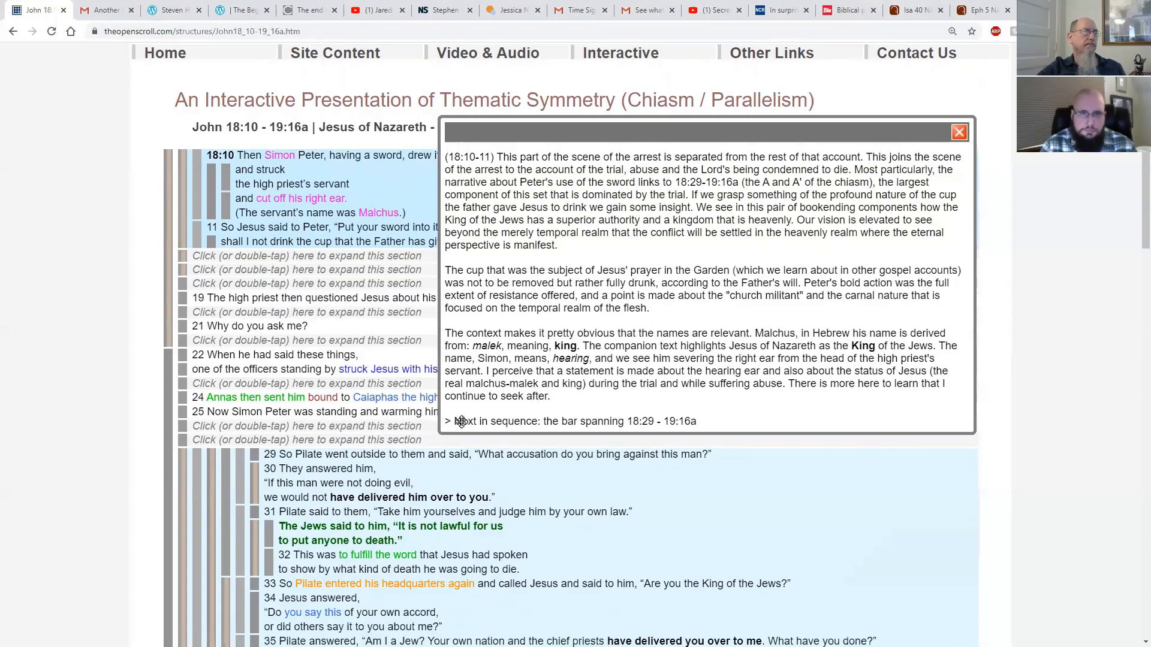
scroll("down", 3)
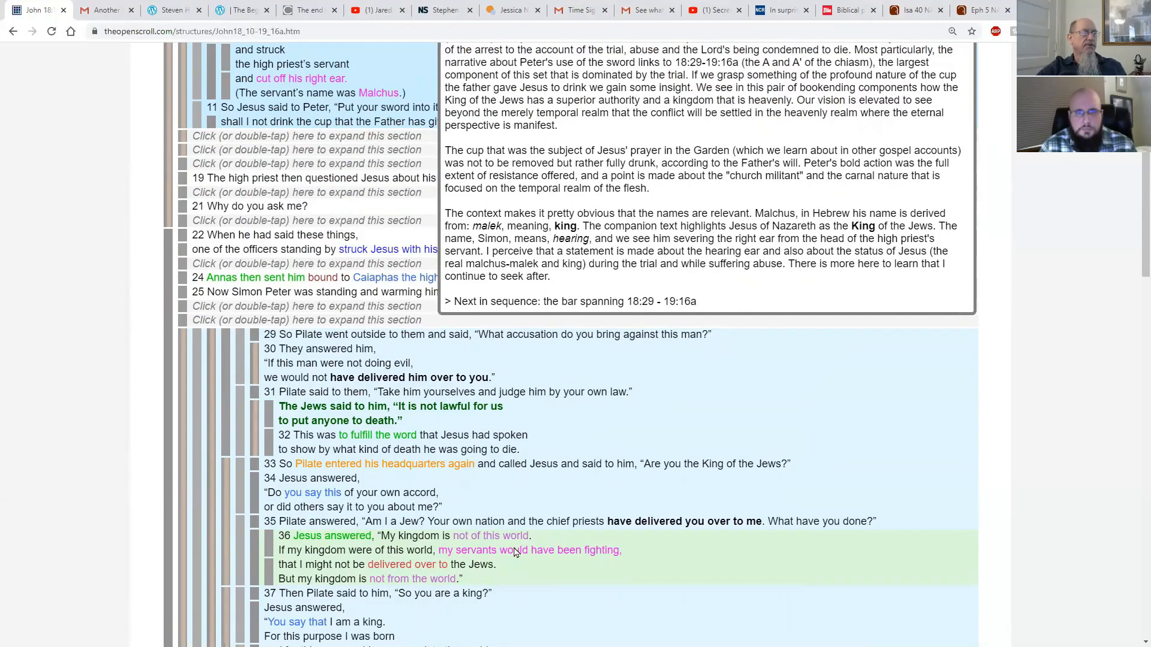
scroll("down", 3)
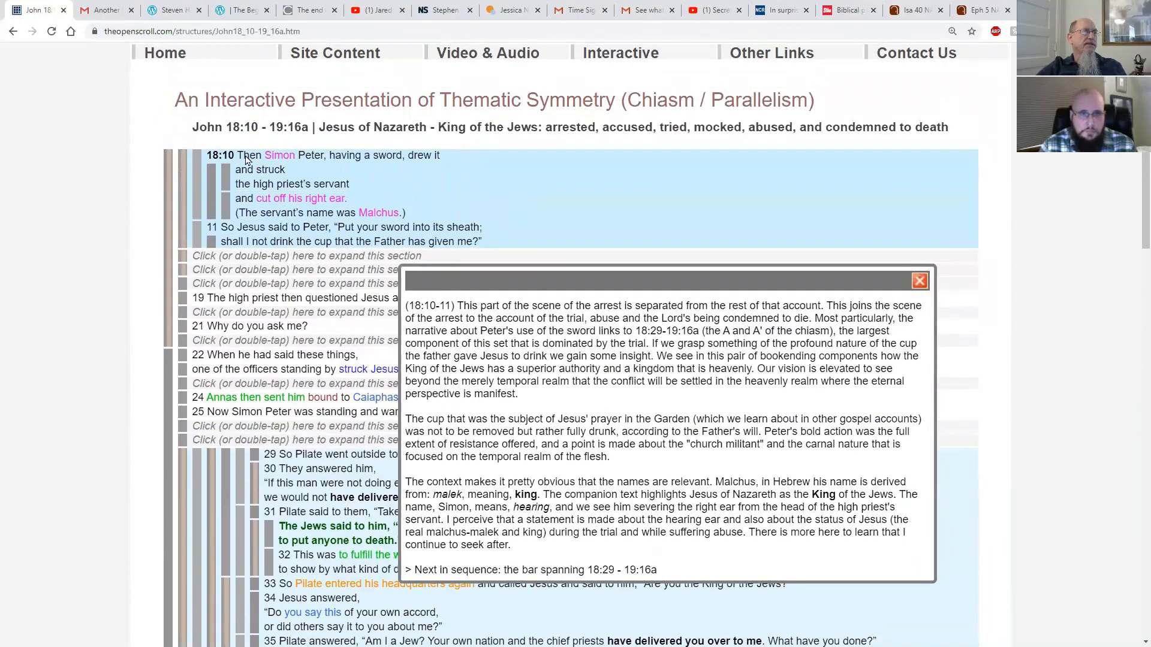
mouse_move(343, 160)
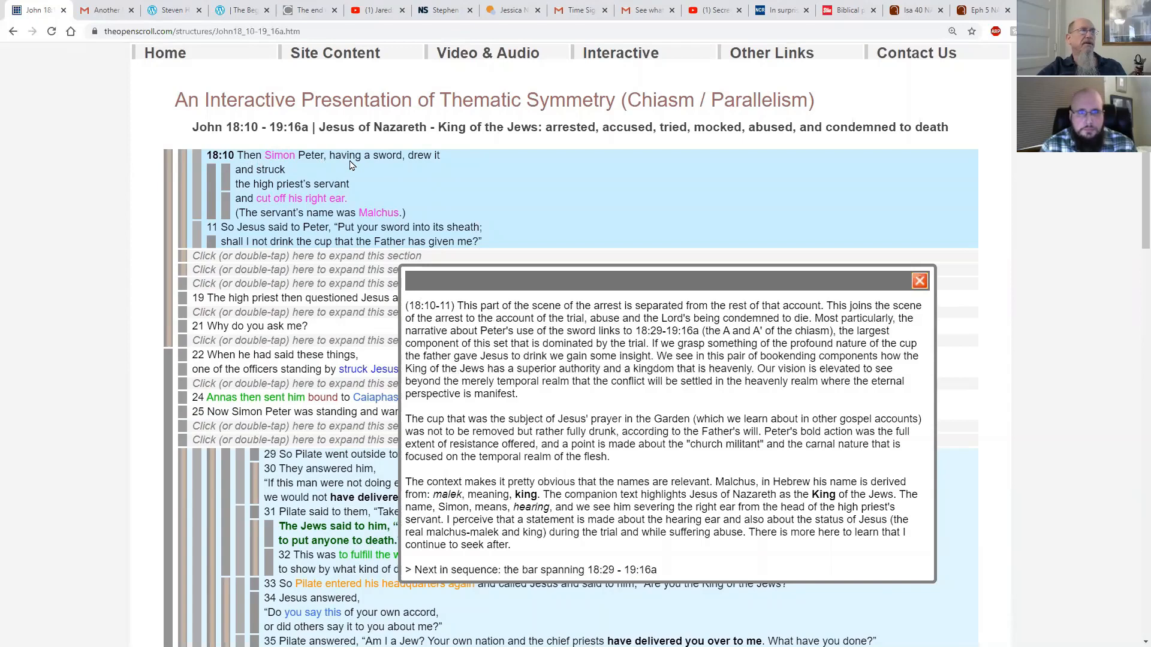
mouse_move(505, 162)
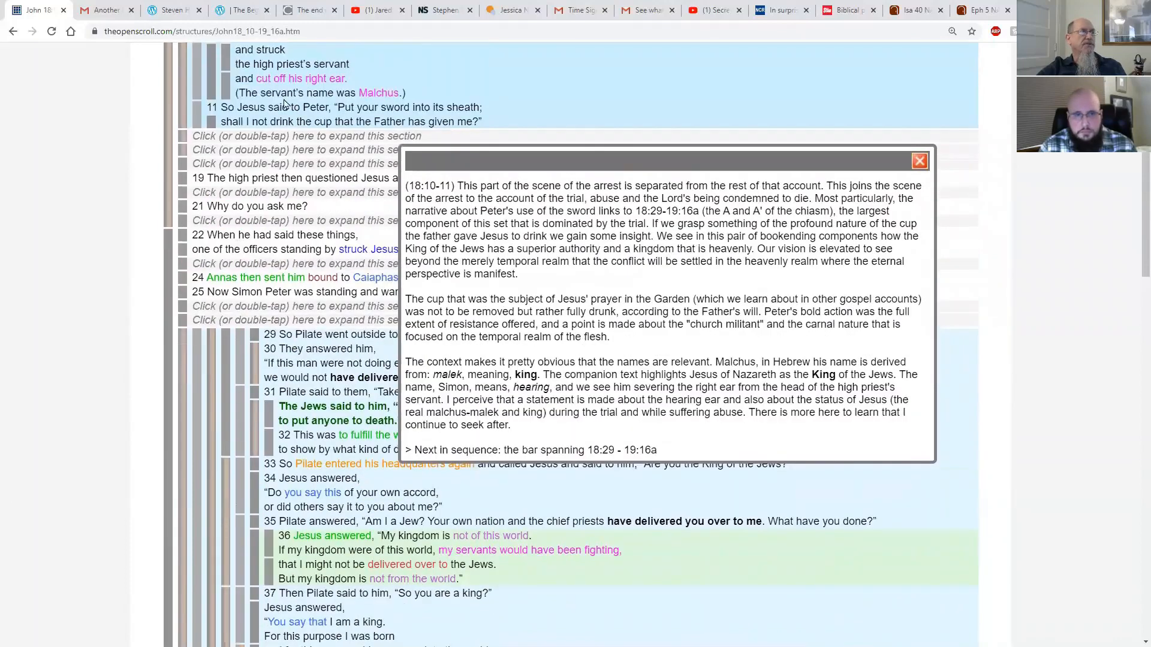
mouse_move(437, 488)
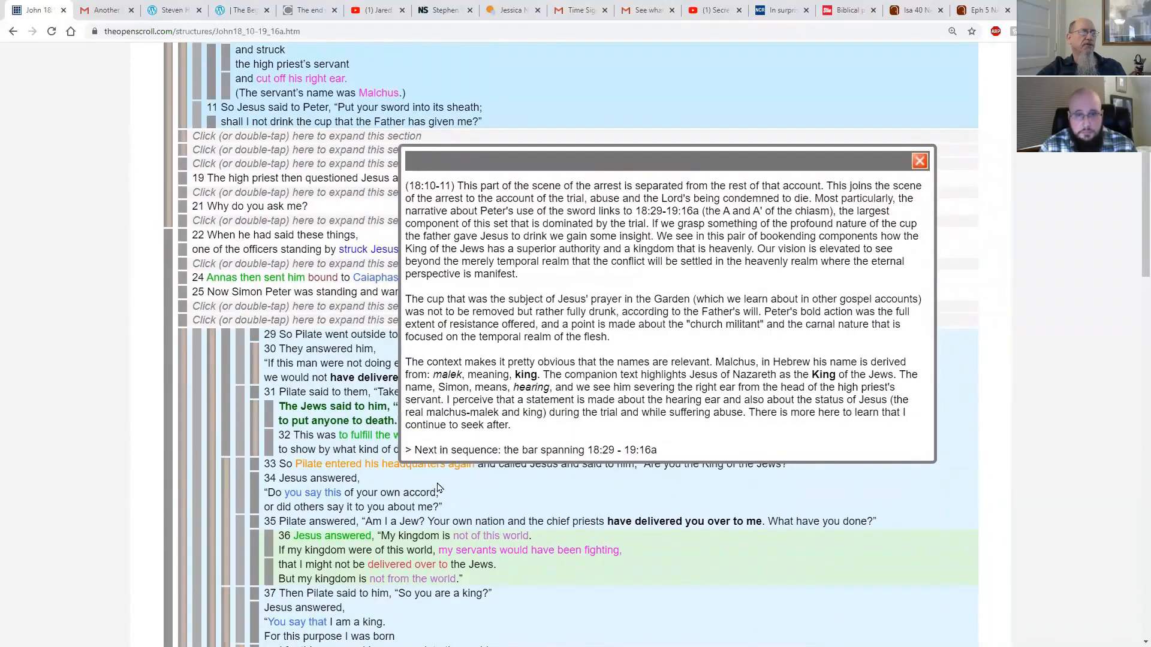
scroll("down", 3)
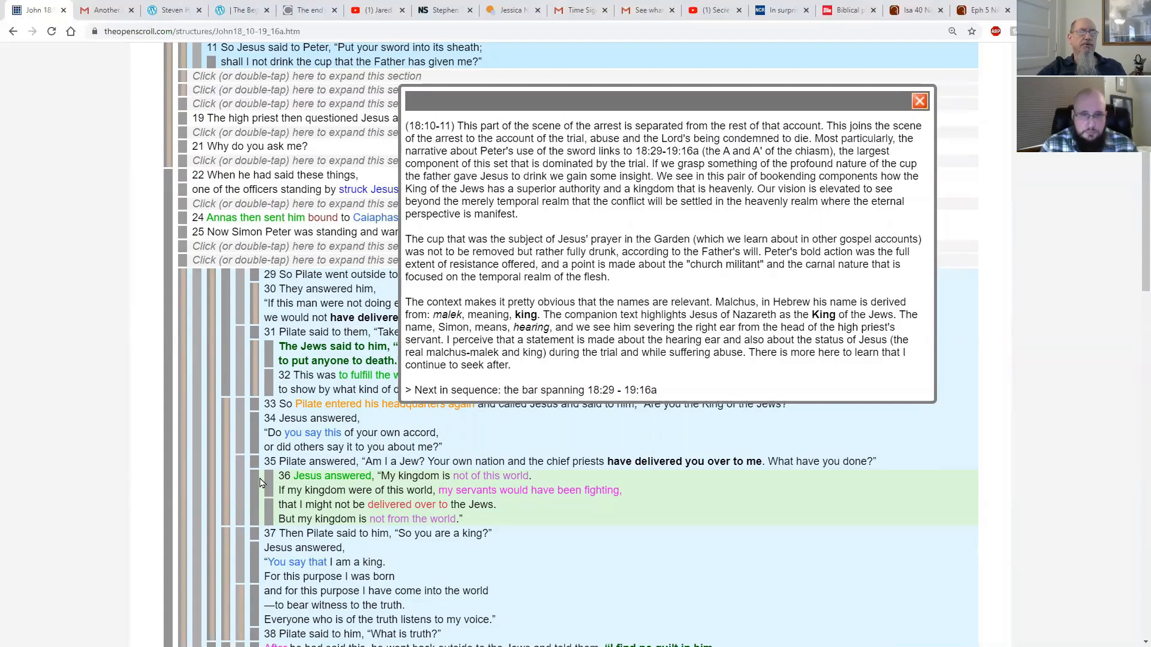
mouse_move(503, 507)
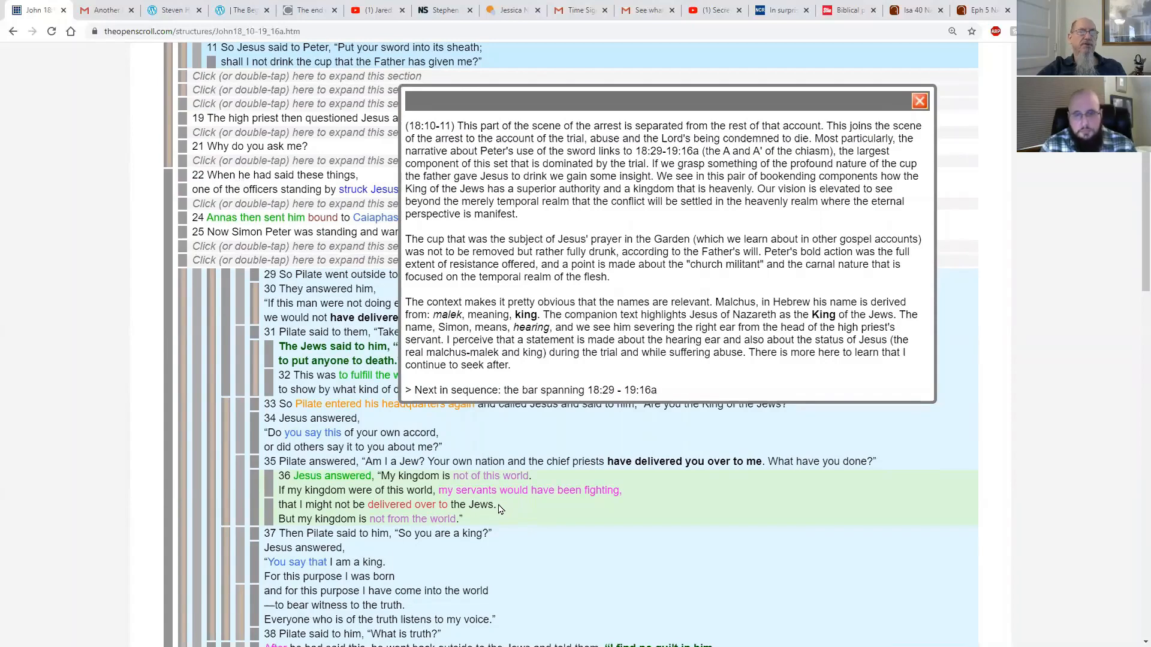
left_click_drag(439, 490, 496, 504)
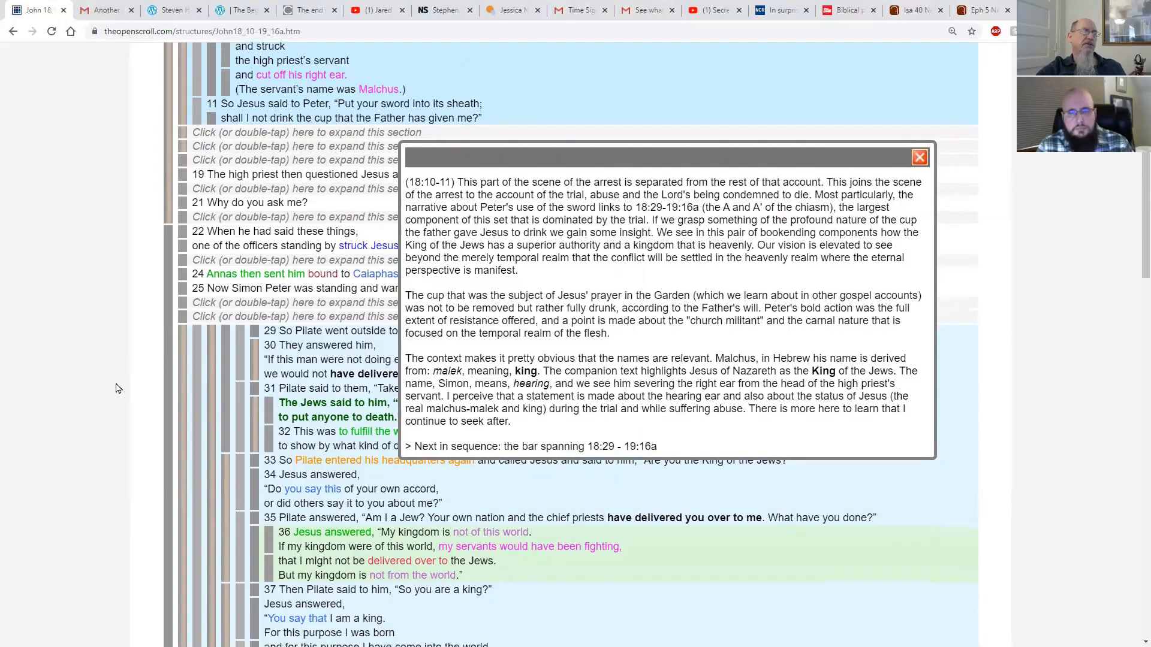
left_click(918, 157)
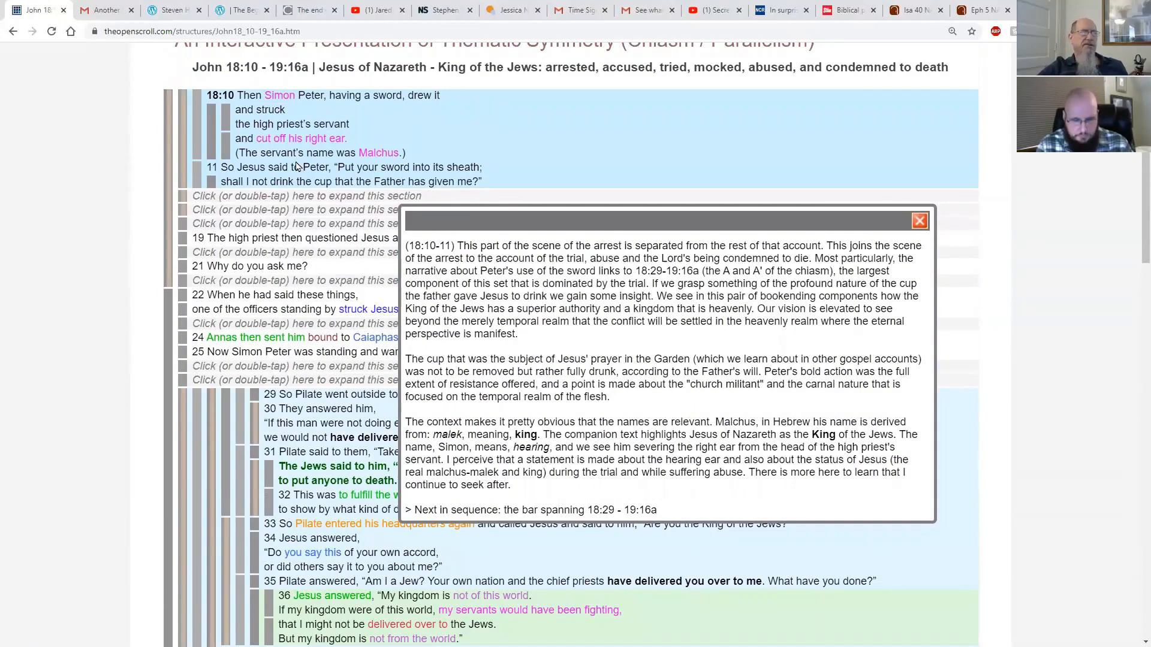
mouse_move(301, 208)
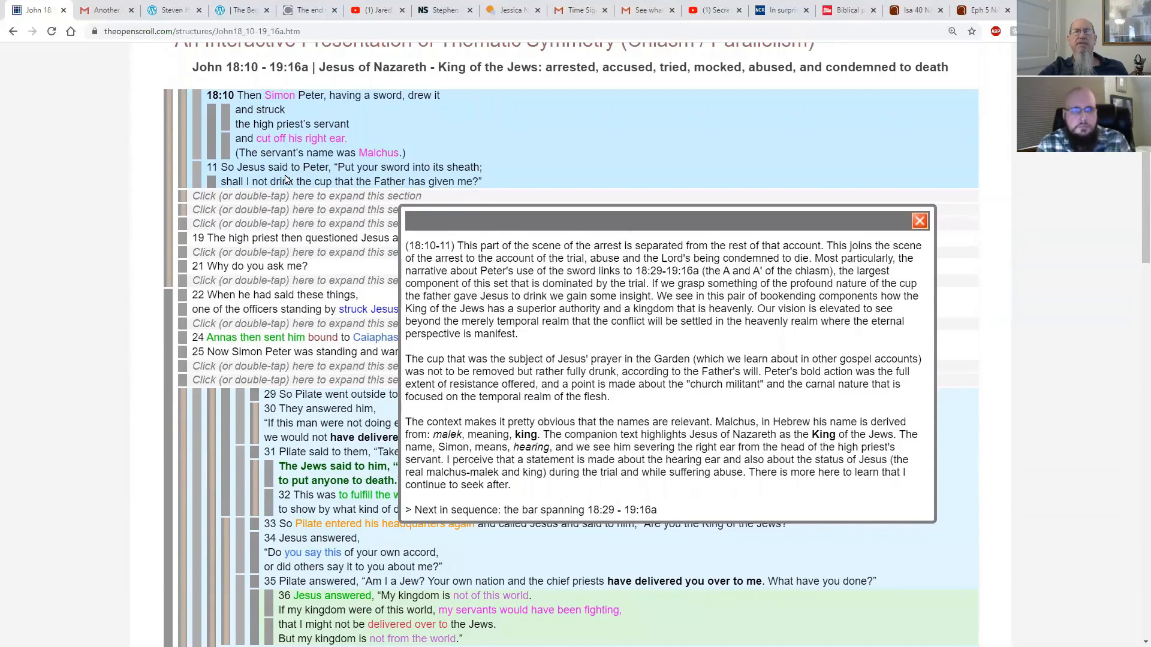
scroll("down", 3)
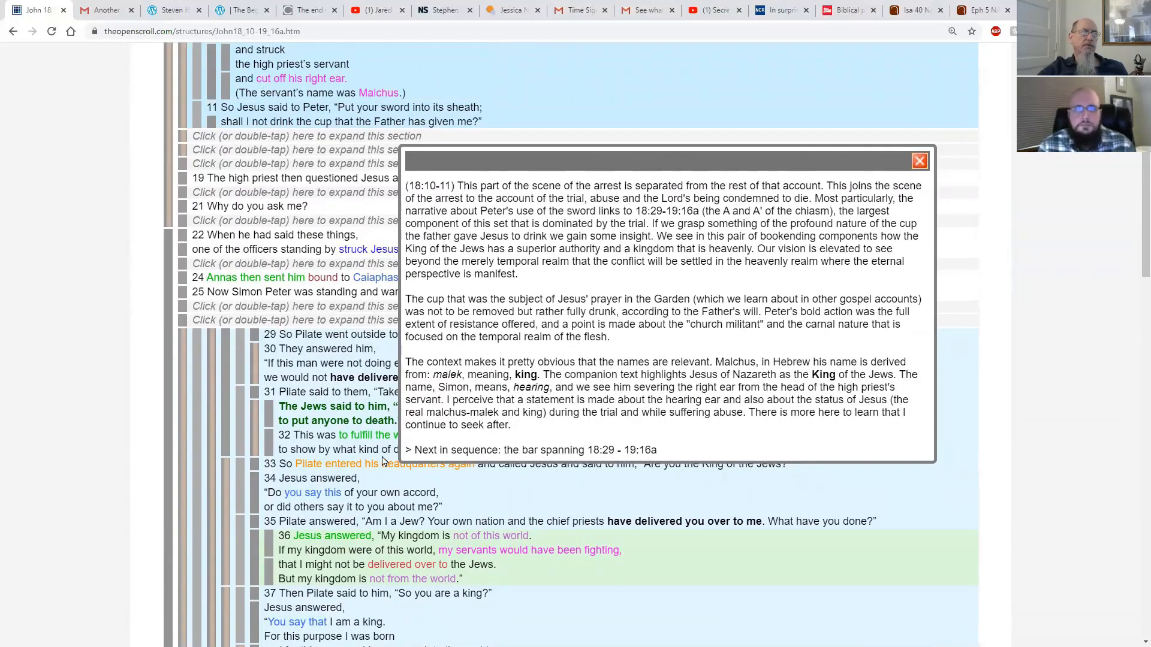
mouse_move(1033, 430)
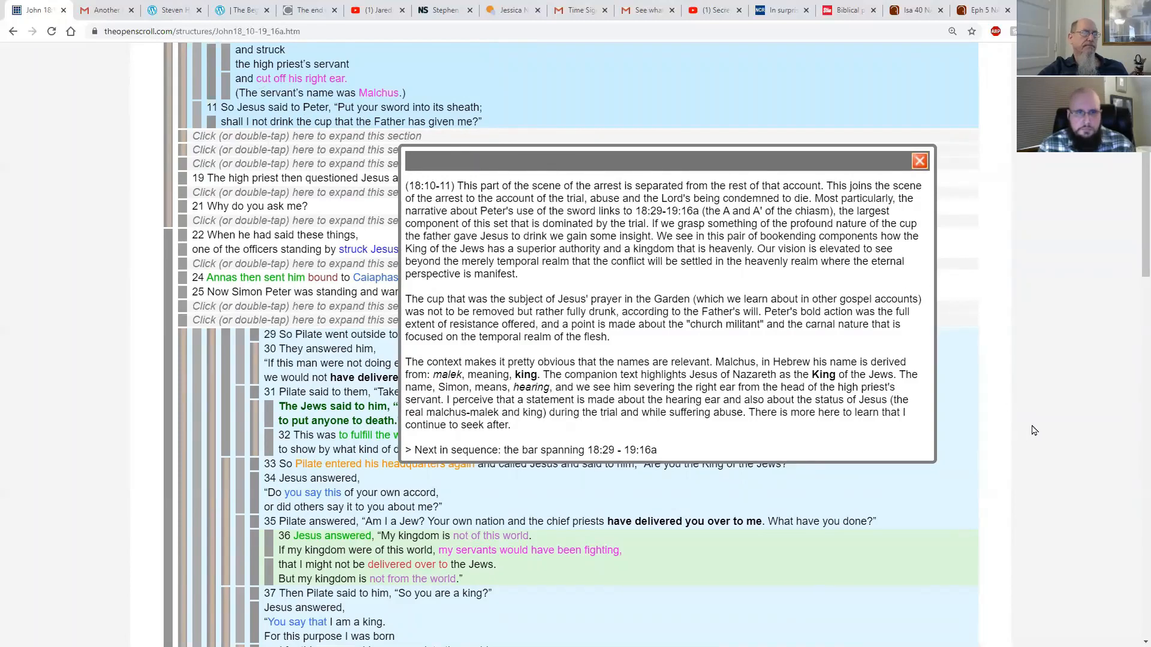
mouse_move(1060, 357)
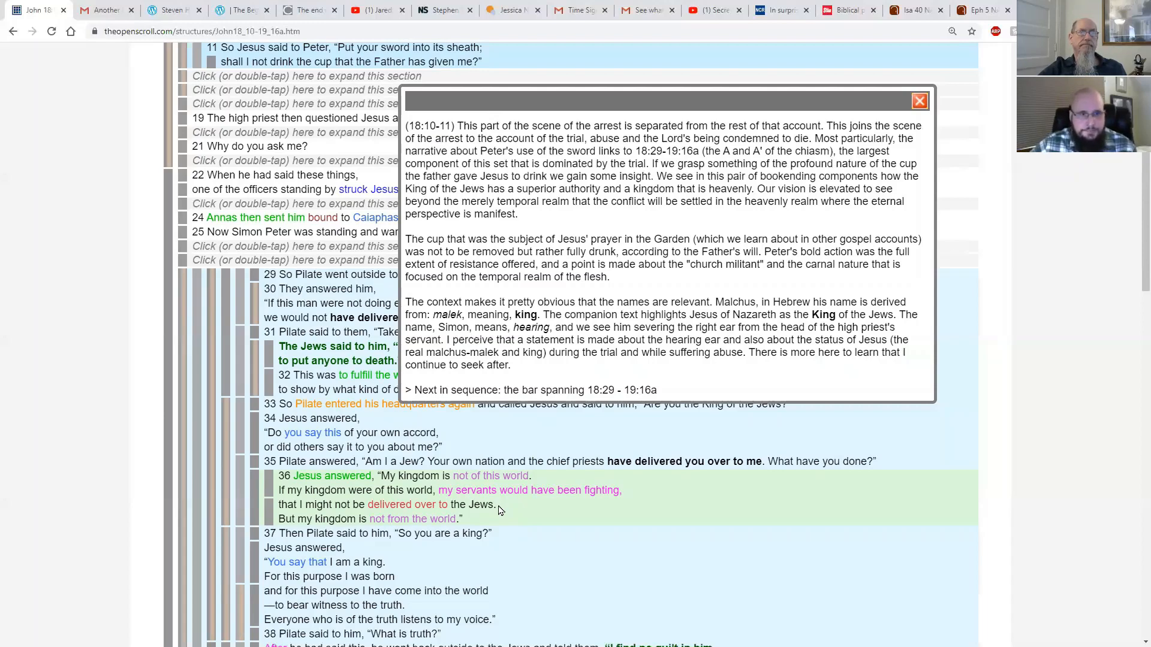
mouse_move(668, 291)
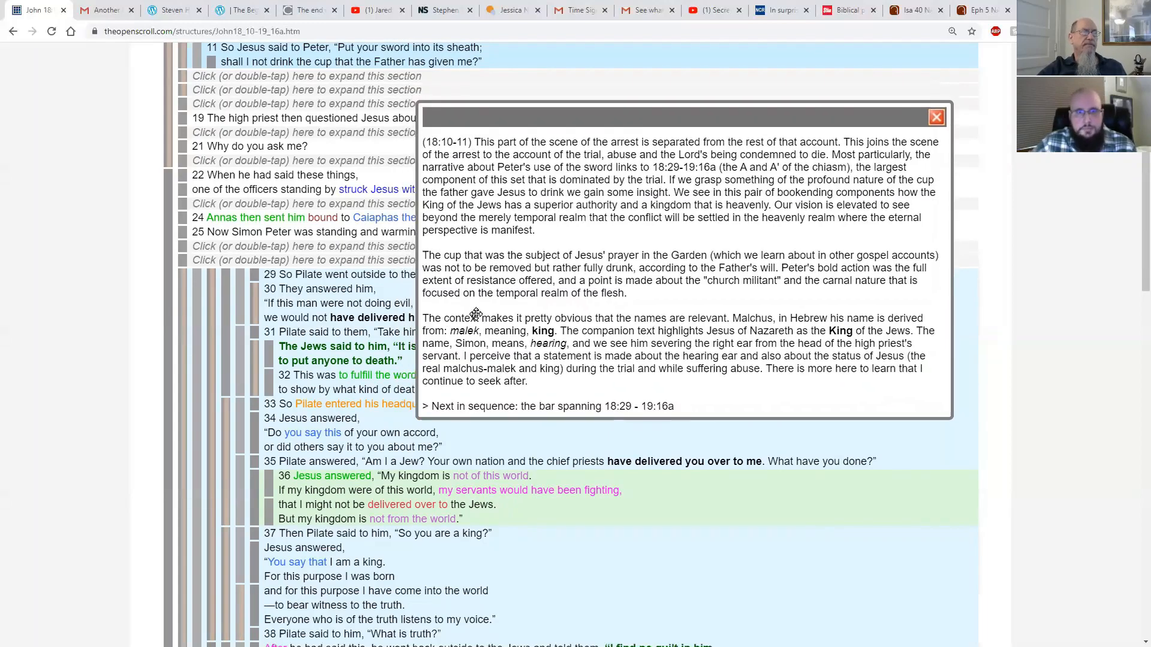
mouse_move(478, 306)
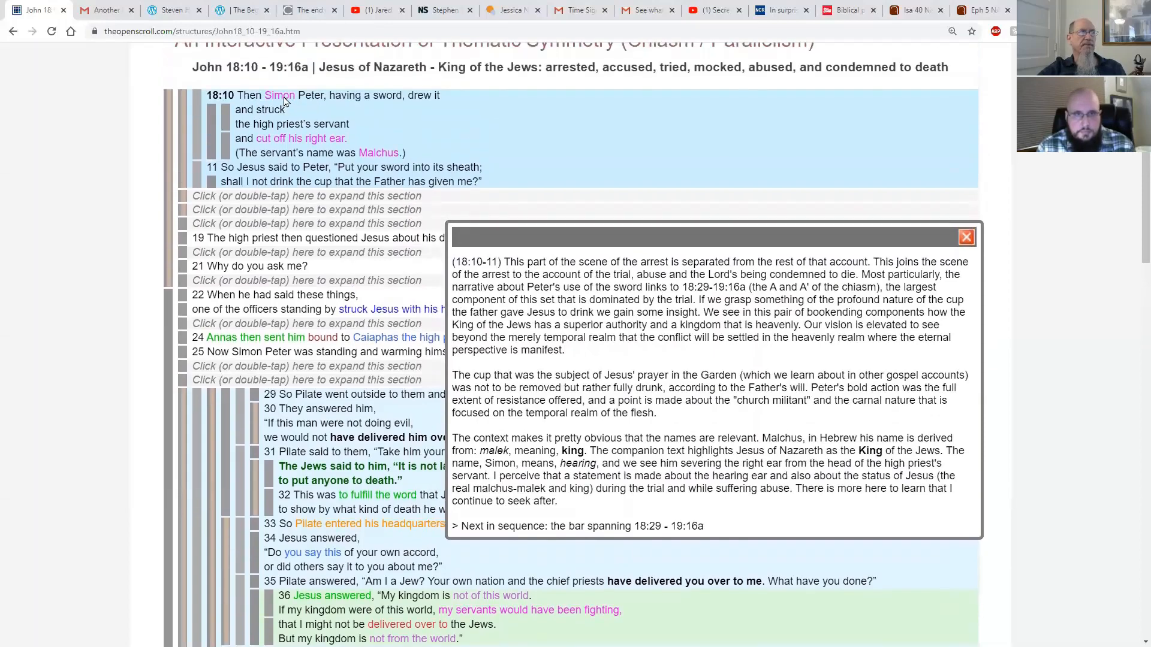
mouse_move(615, 431)
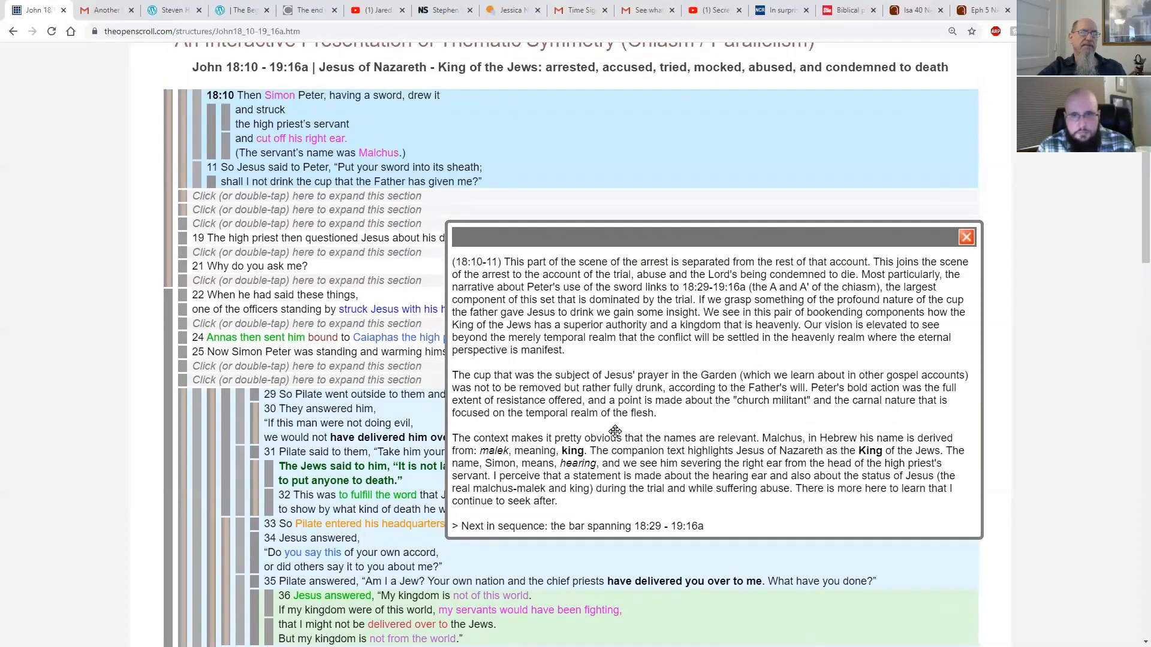
mouse_move(651, 437)
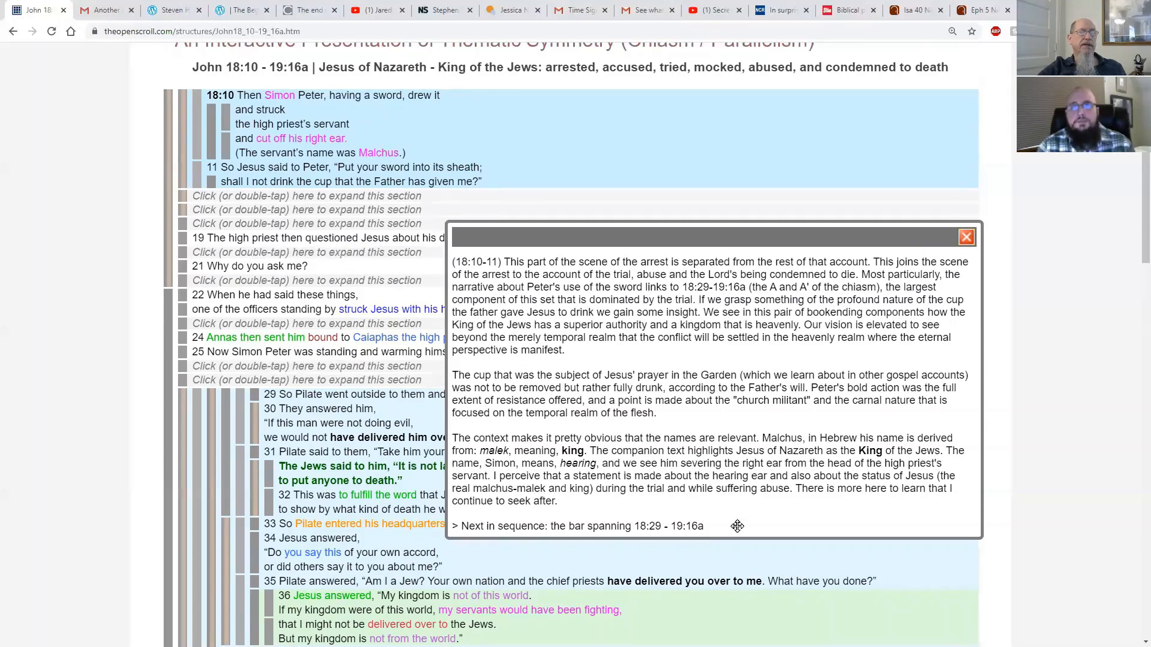
mouse_move(644, 424)
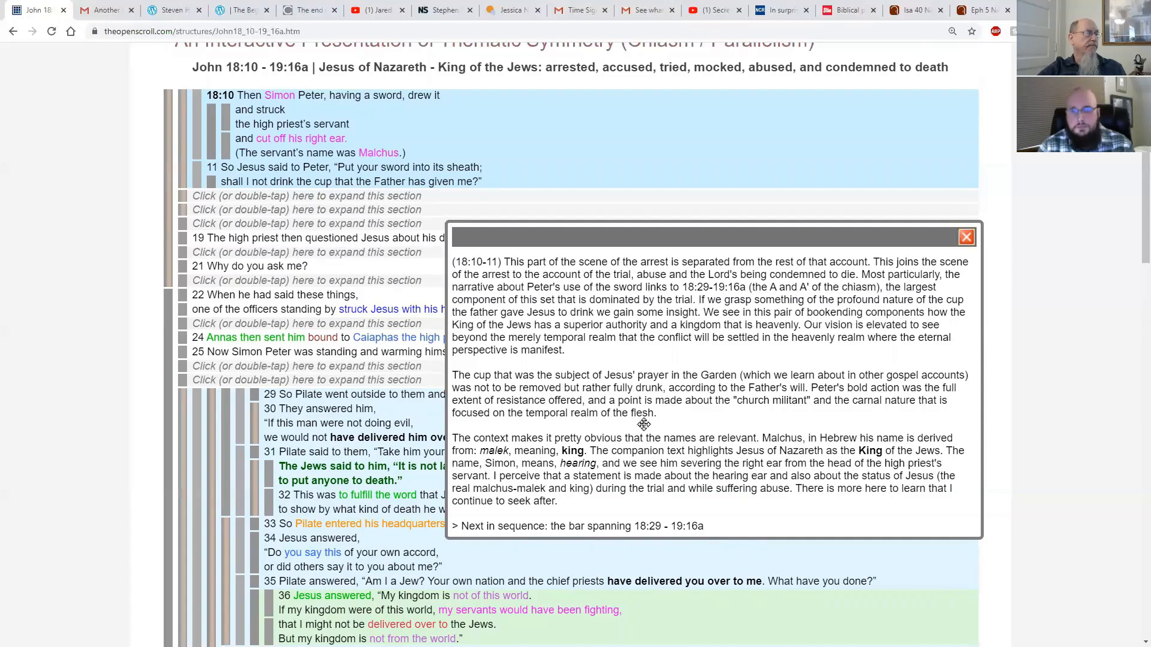
mouse_move(184, 437)
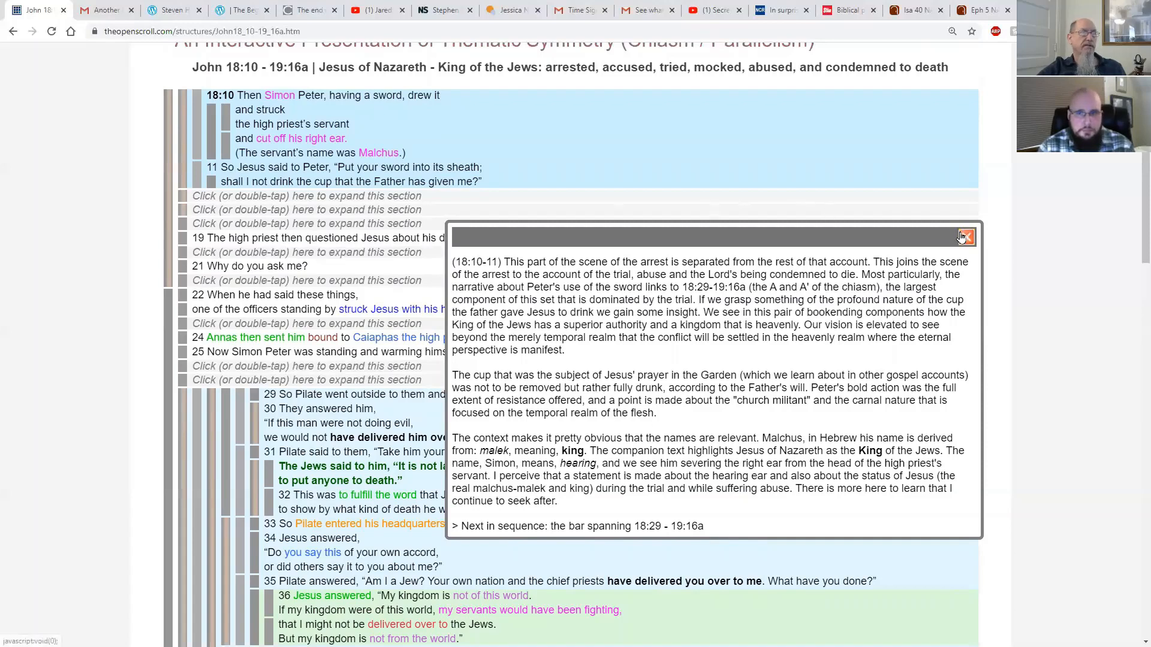
Close the 18:10–11 note and open the 18:29–19:16a structure bar note.
left_click(965, 236)
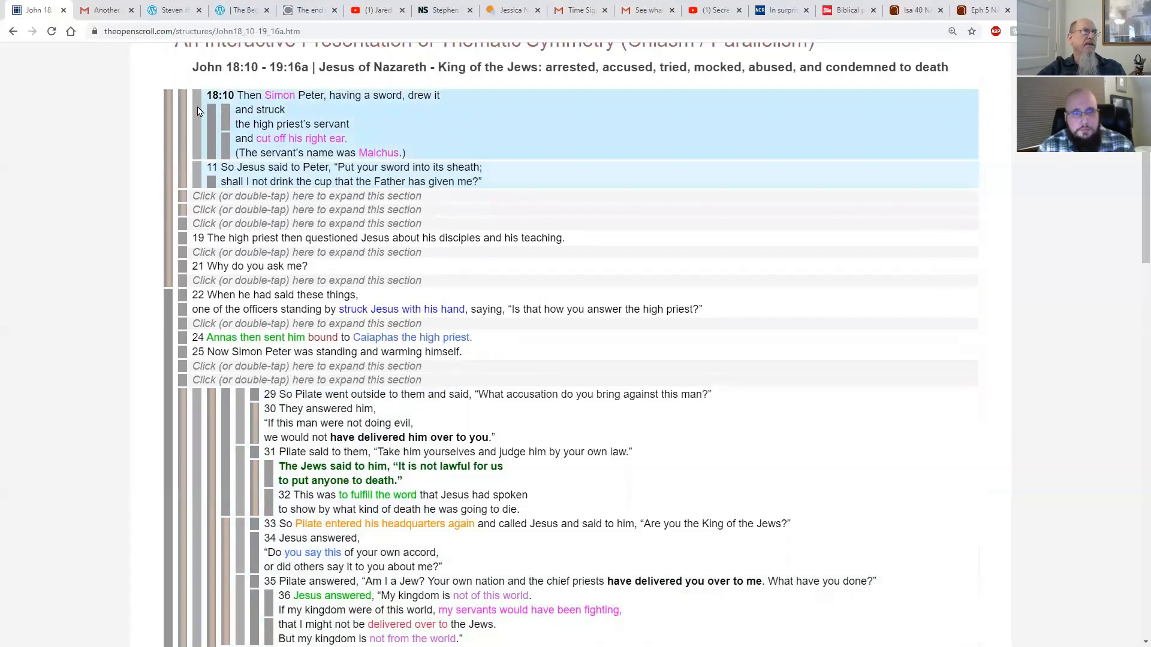
left_click(216, 99)
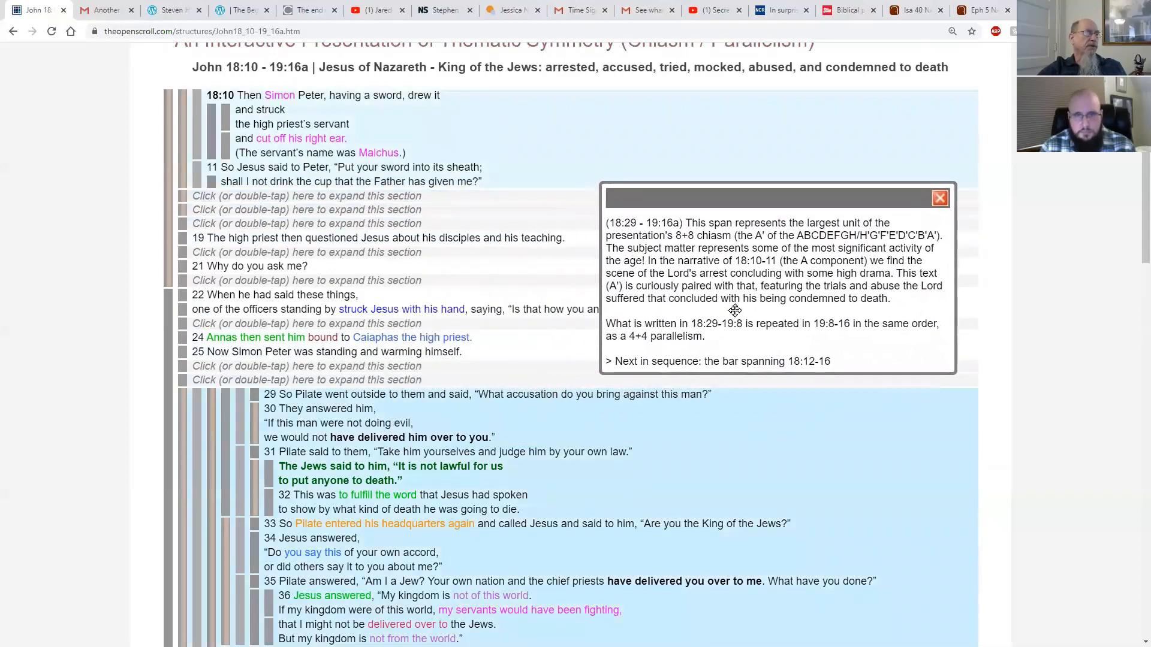
scroll("down", 3)
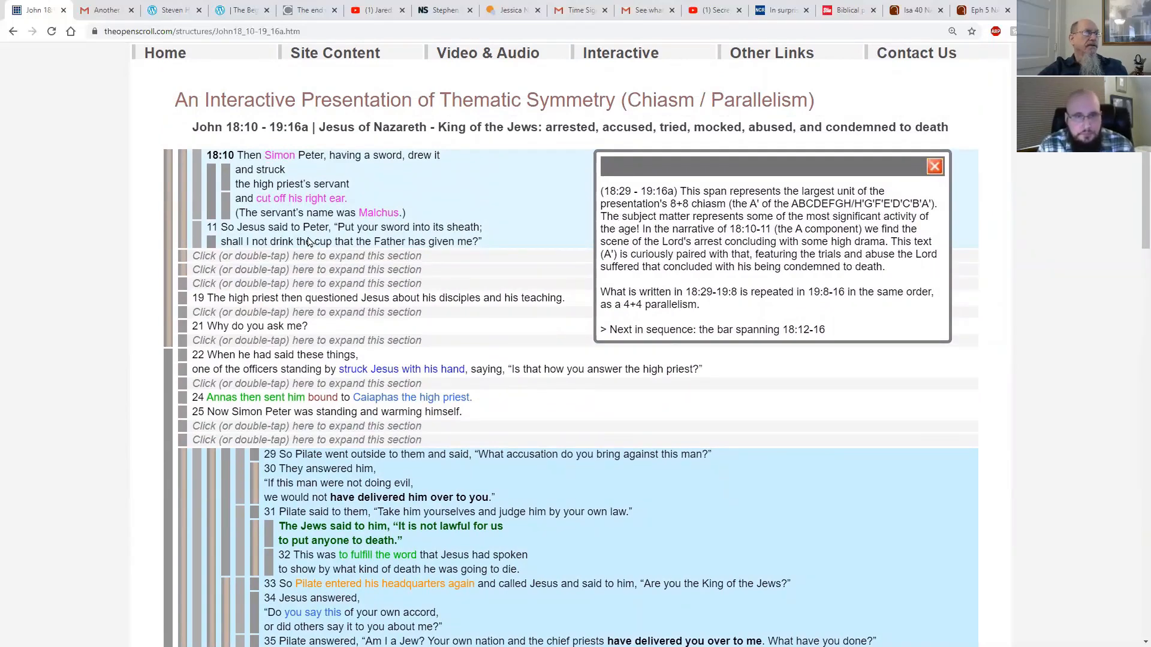
Scroll the chiasm page down to show 18:30 through 19:7.
scroll("down", 3)
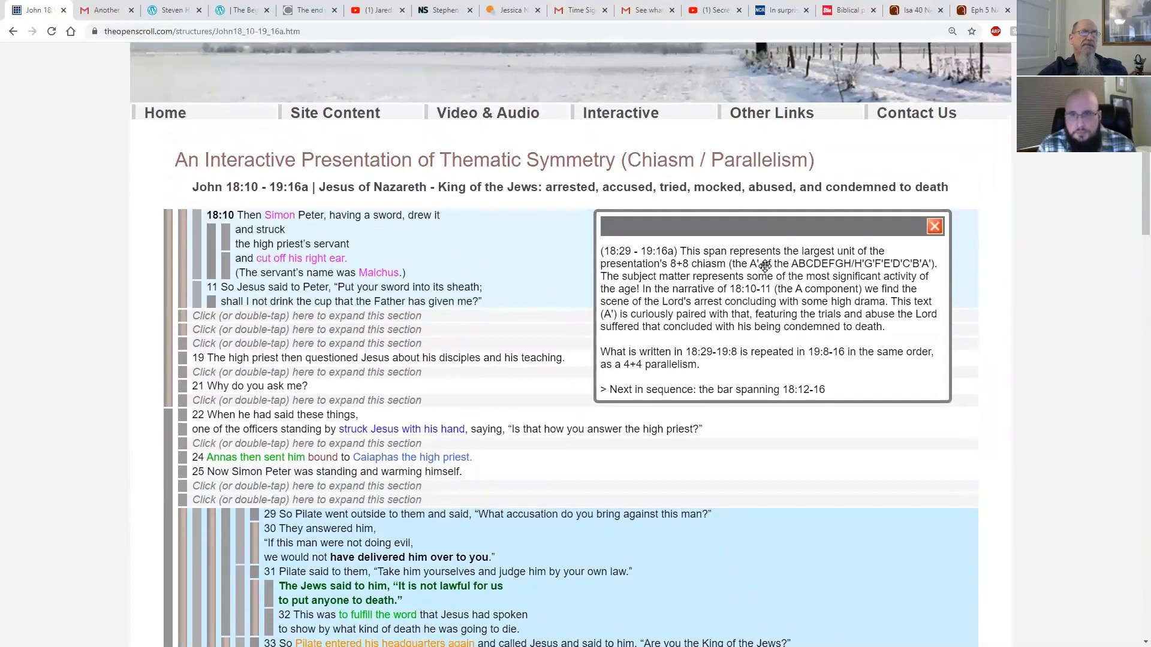
mouse_move(670, 288)
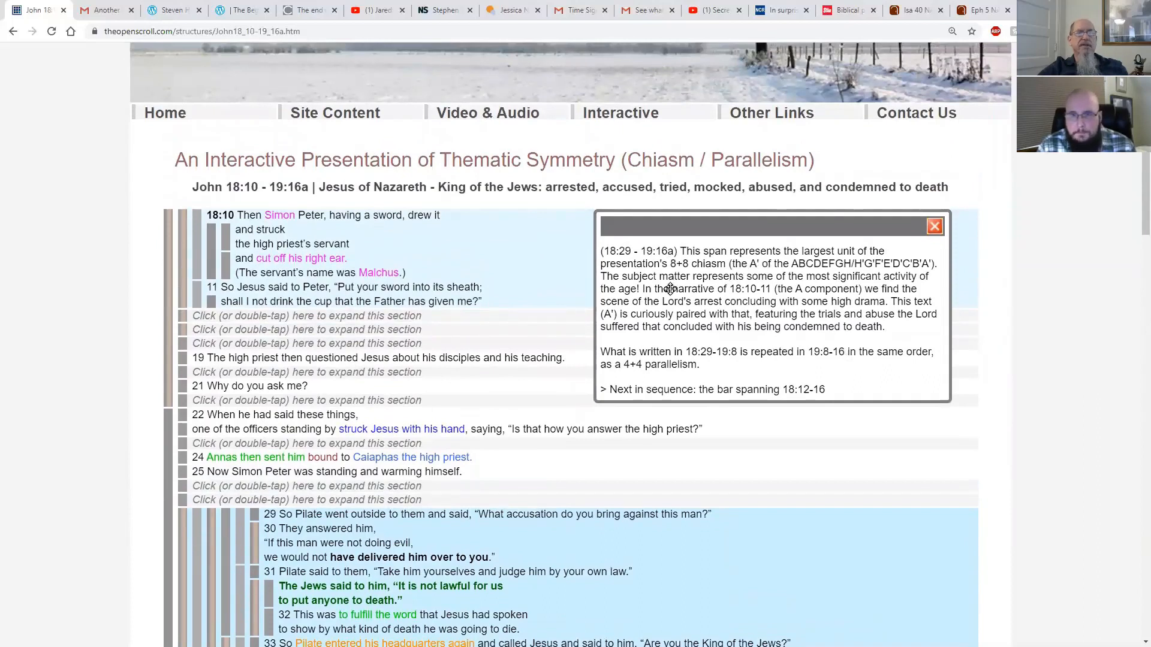
mouse_move(708, 277)
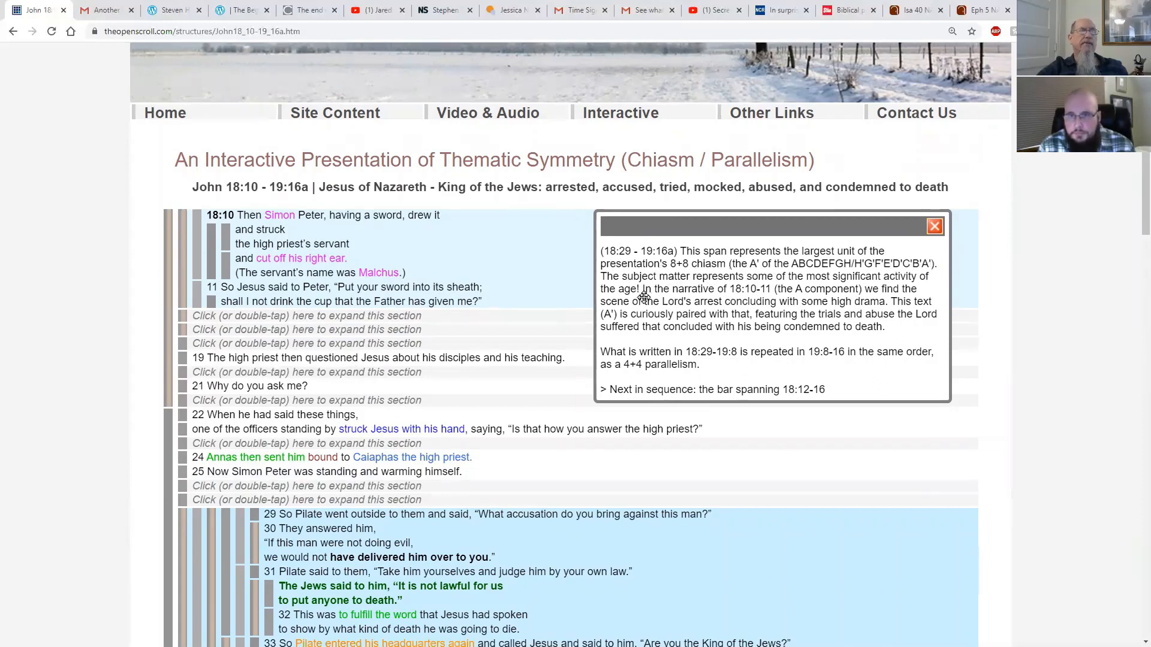
mouse_move(660, 308)
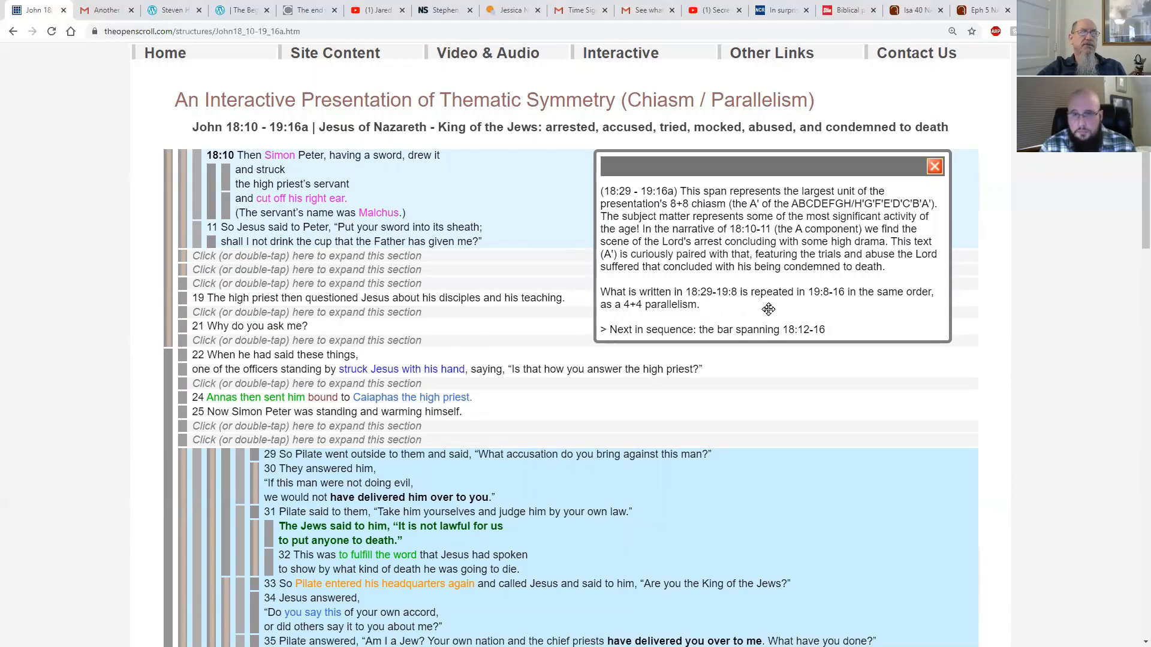
mouse_move(940, 306)
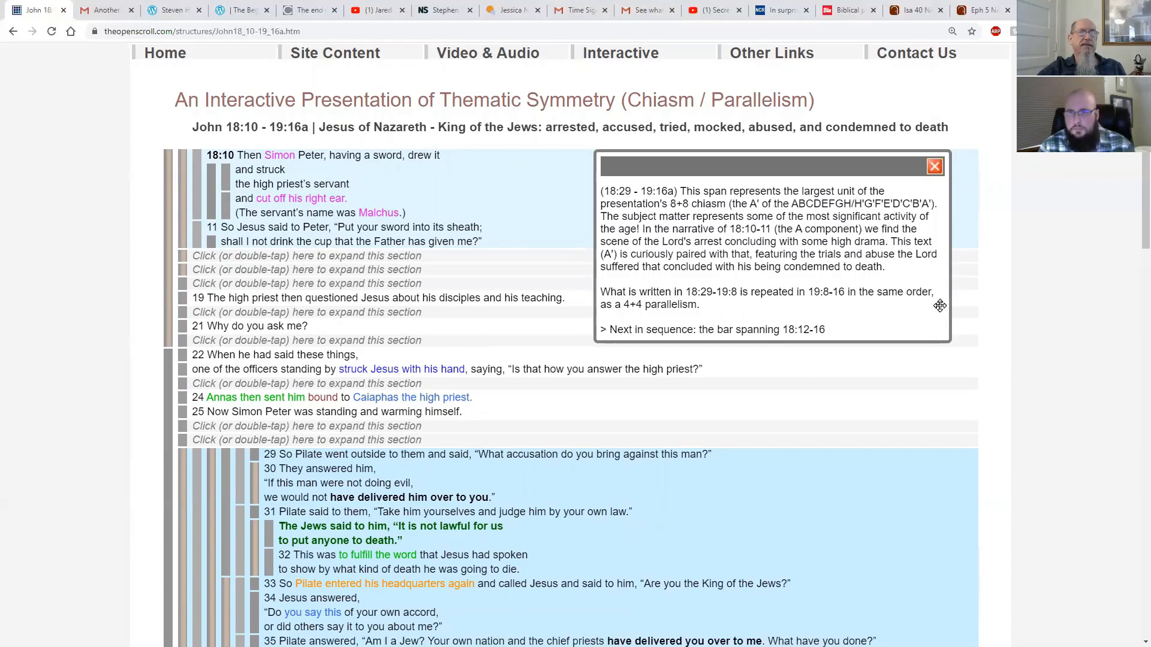
mouse_move(769, 307)
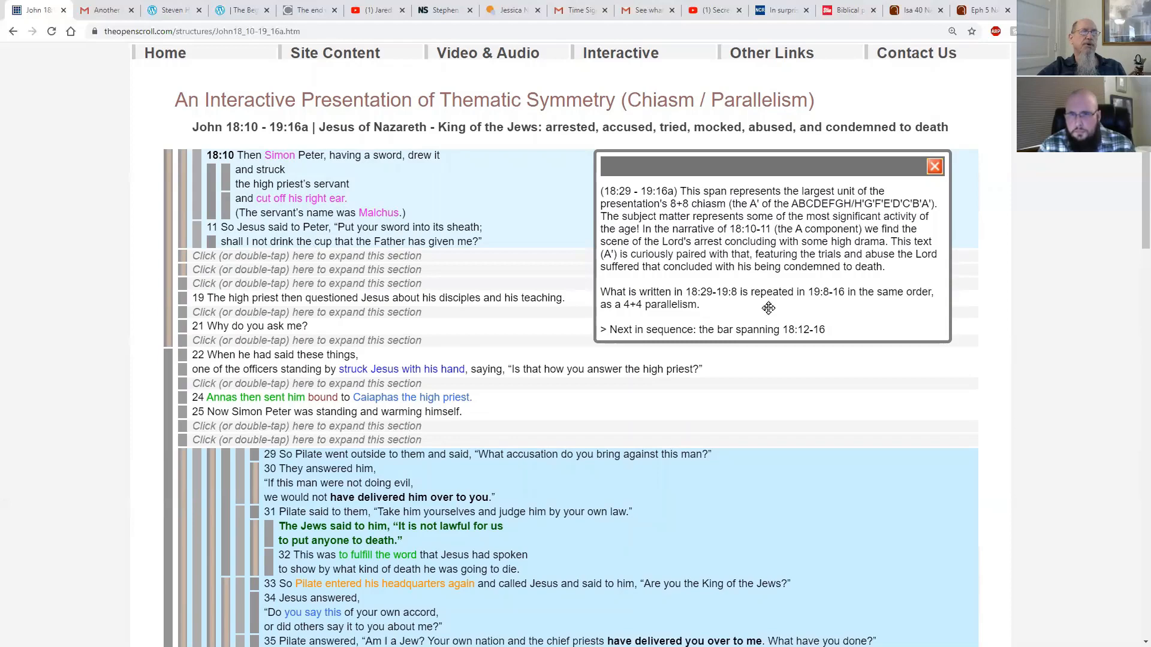
mouse_move(716, 307)
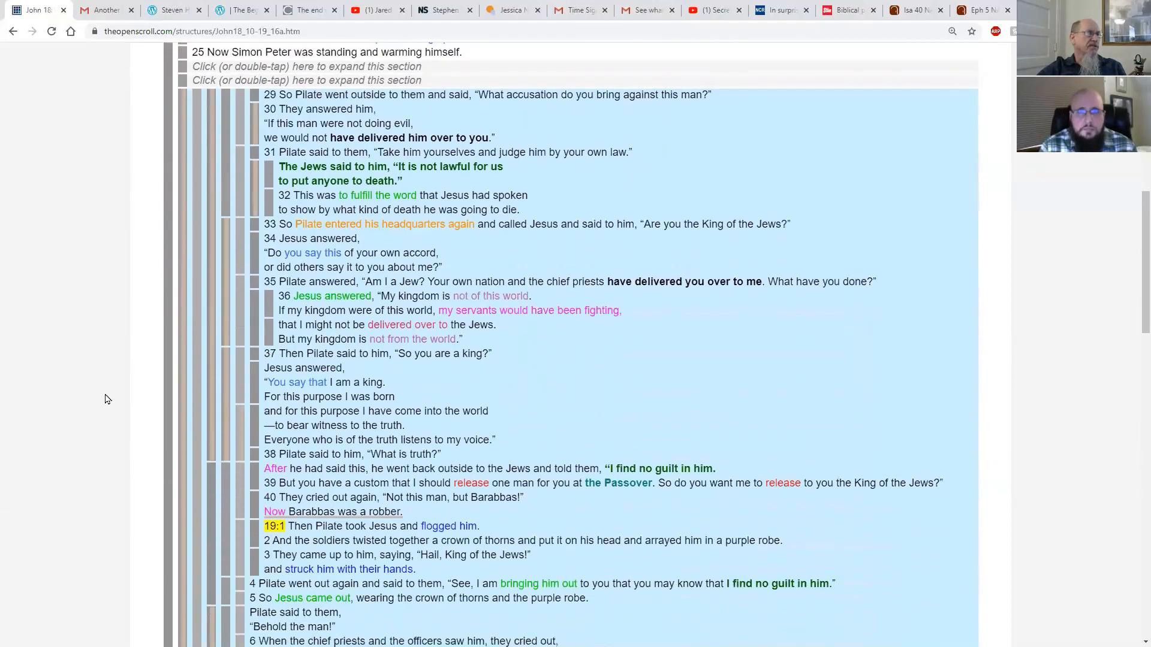
scroll("down", 3)
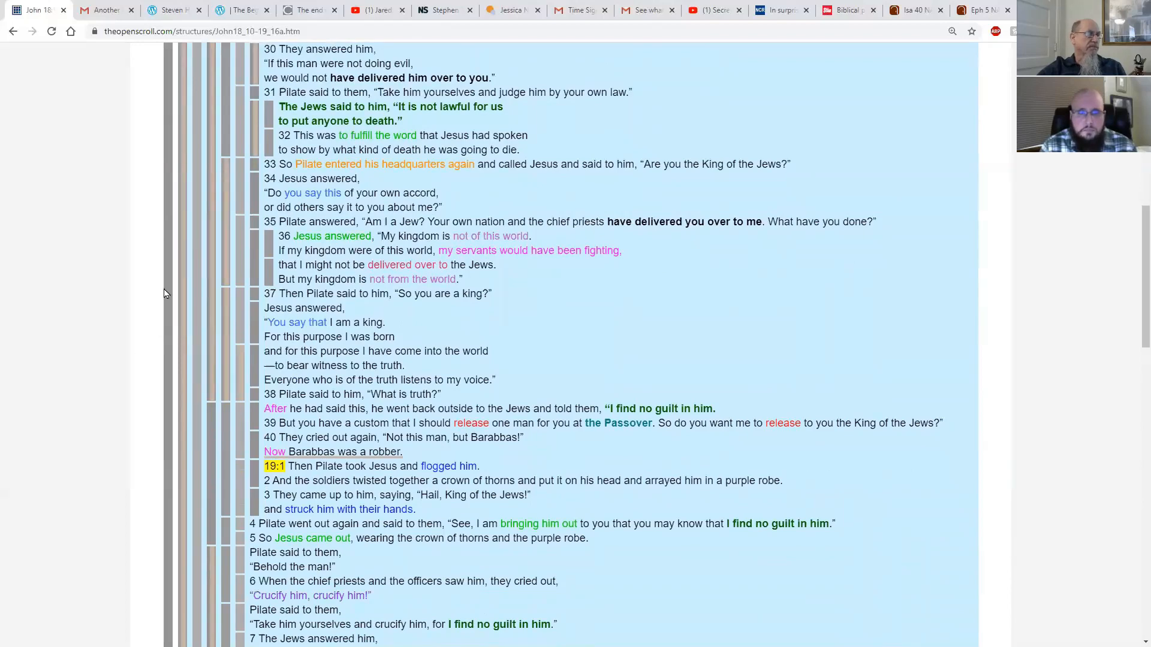
mouse_move(212, 222)
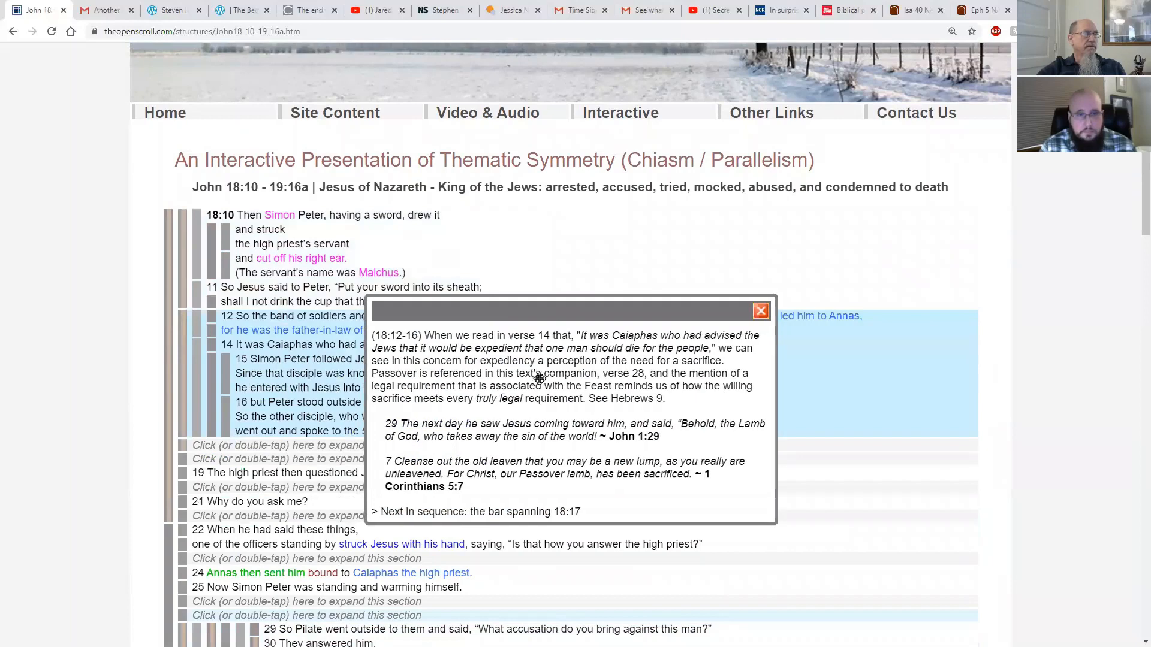
Drag the 18:12–16 note off the text and scroll to expanded verse 28.
left_click_drag(565, 309, 741, 408)
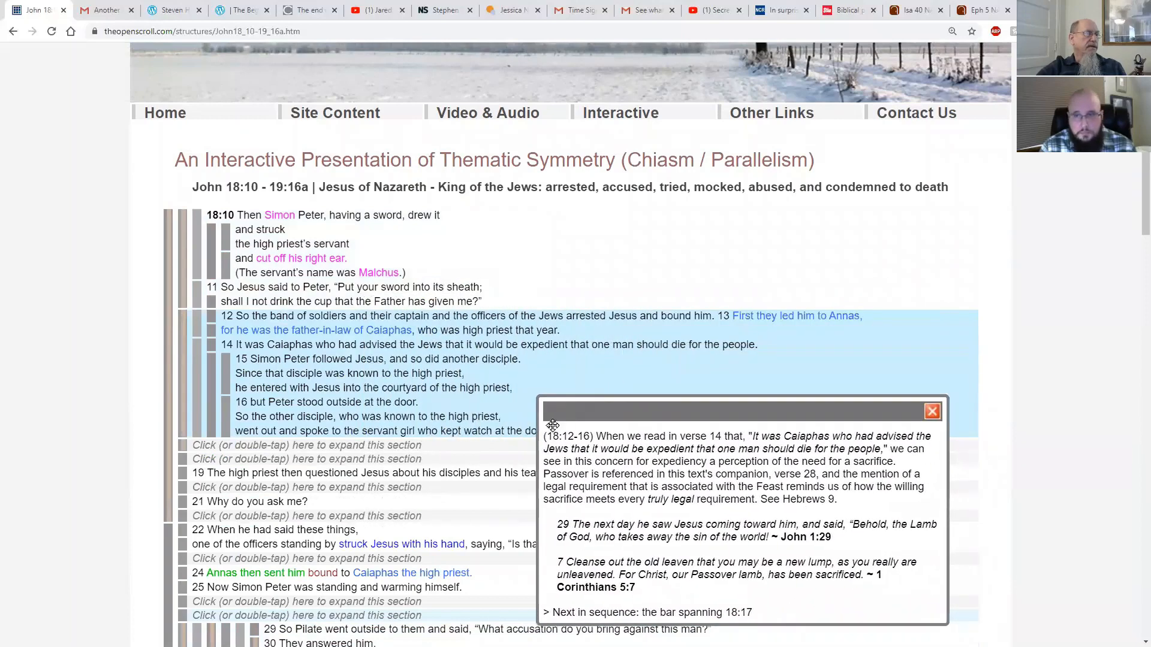
scroll("down", 3)
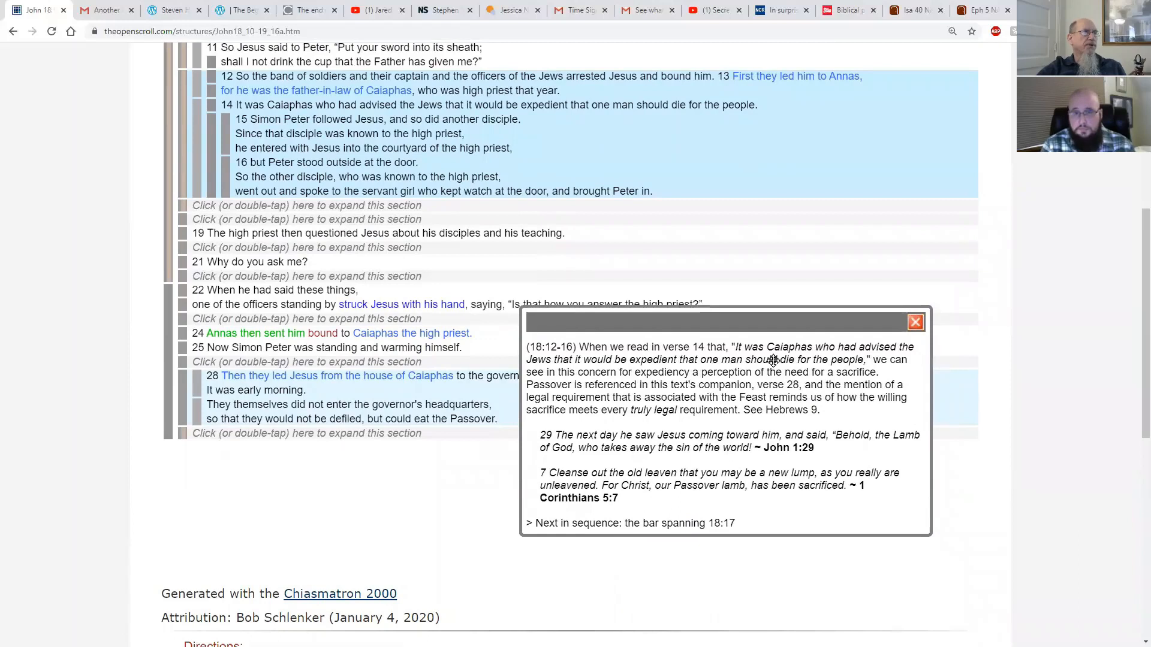
mouse_move(363, 110)
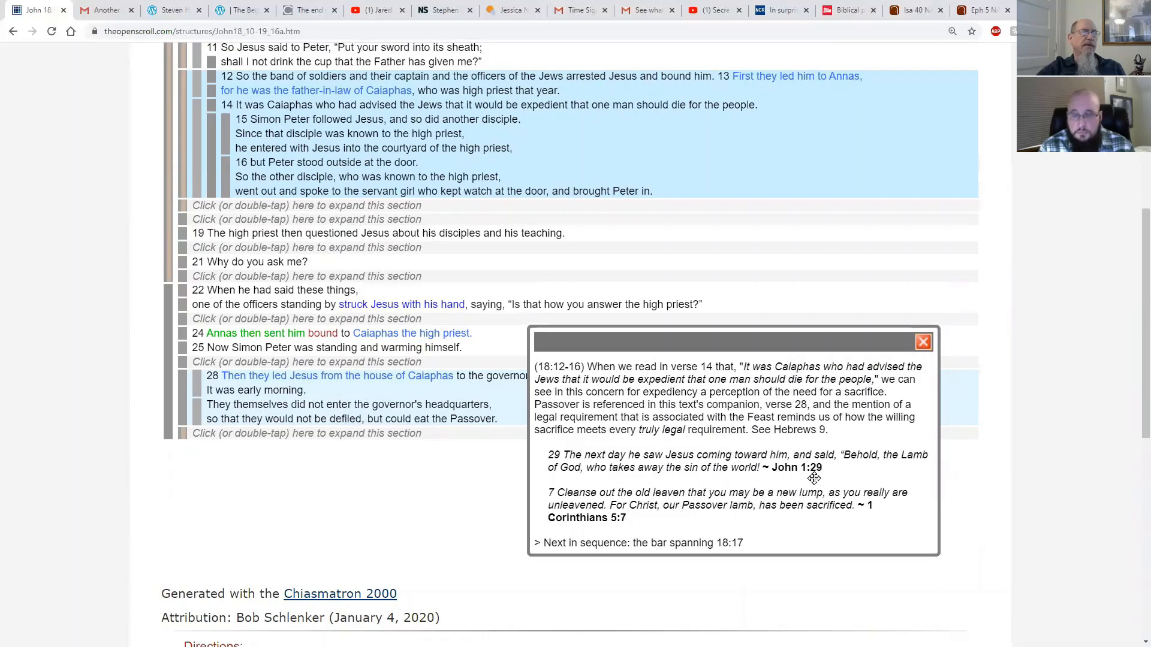
mouse_move(838, 484)
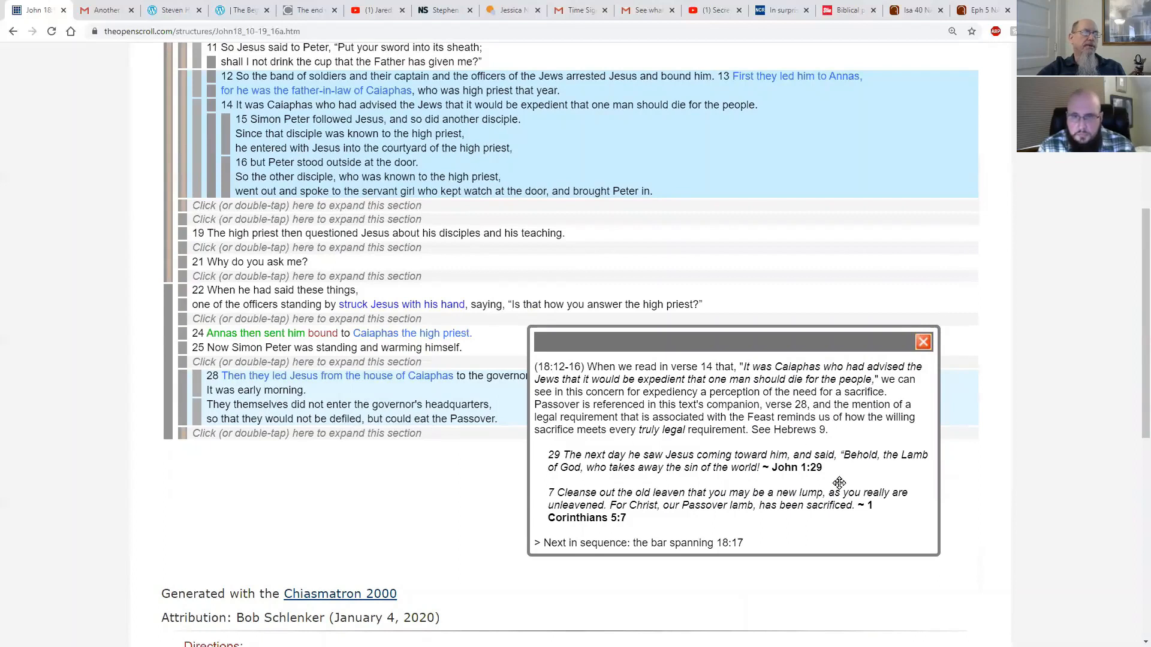
mouse_move(834, 433)
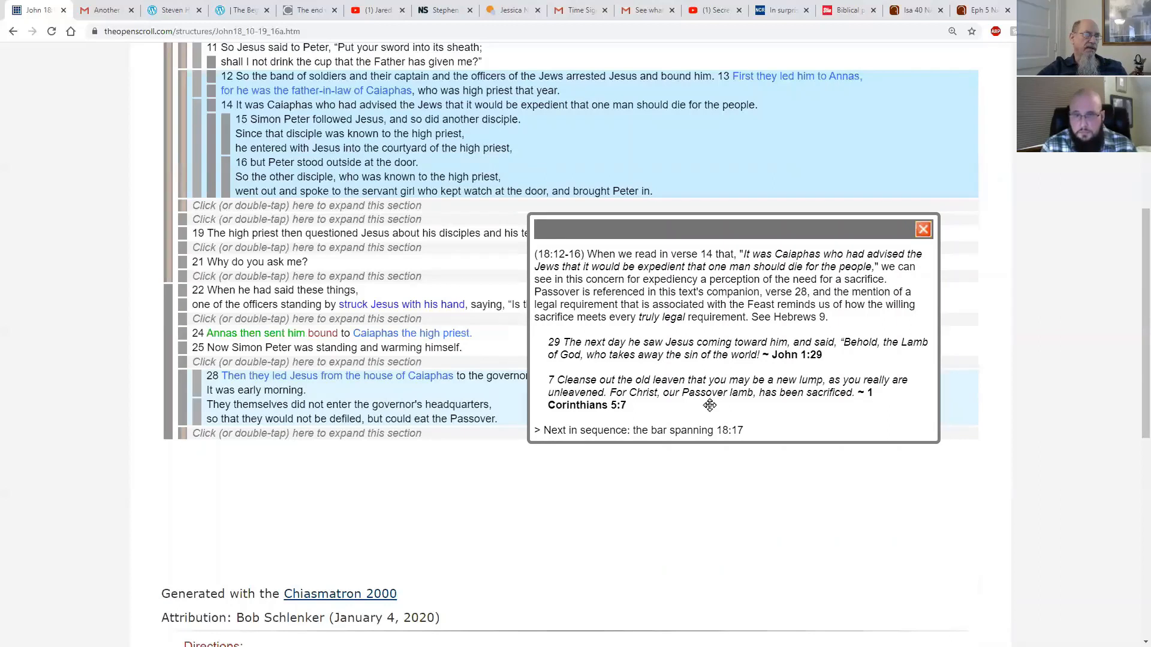
mouse_move(700, 407)
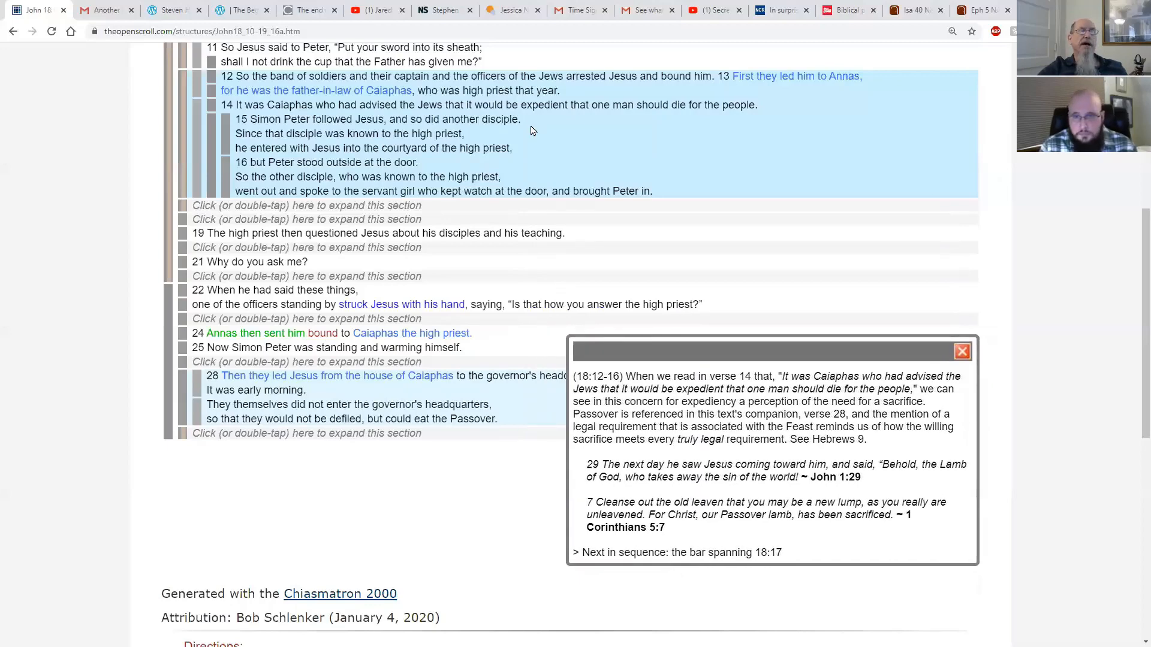
mouse_move(504, 268)
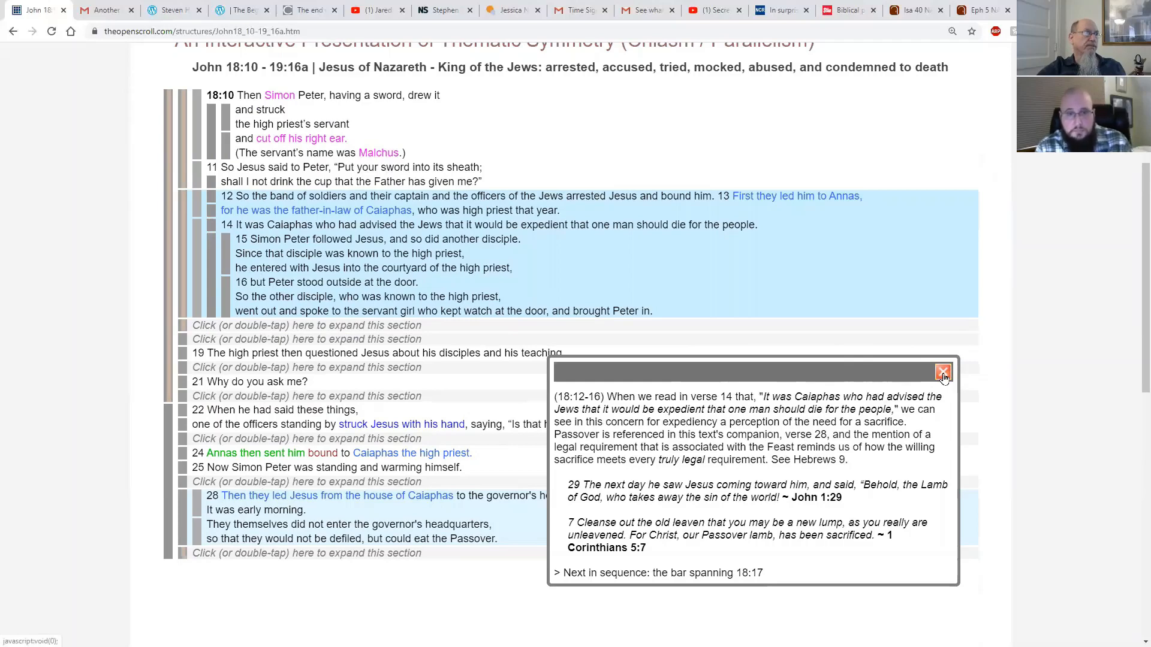
Close the 18:12–16 note on Caiaphas and the Passover.
left_click(942, 373)
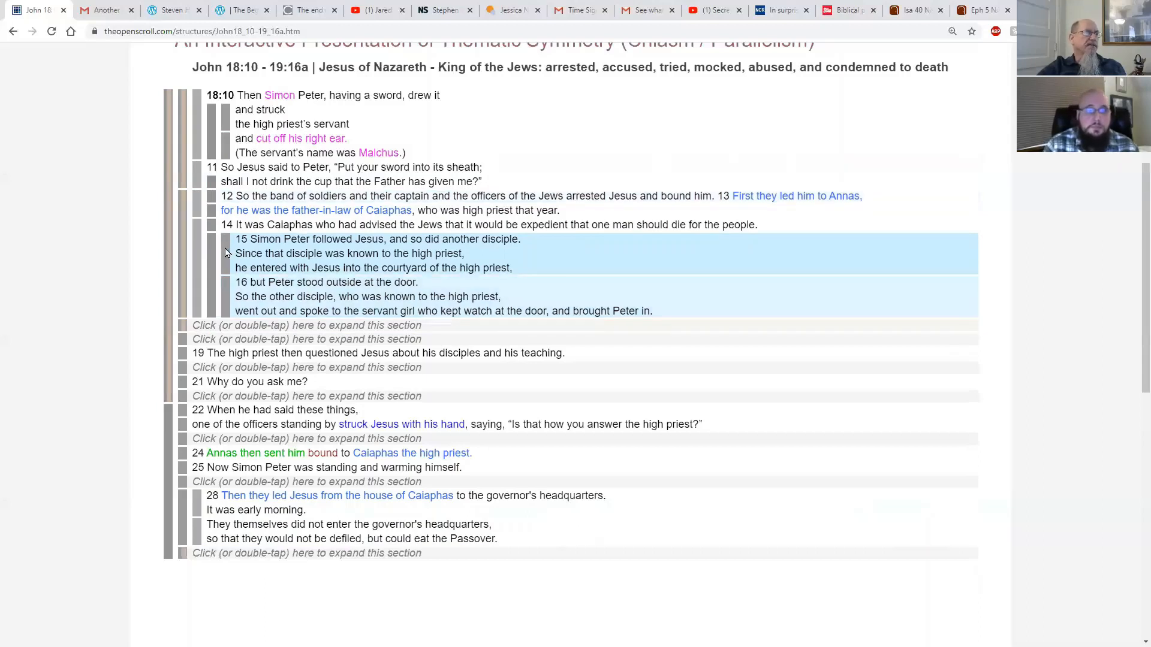
Clear the 18:15–16 highlight, leaving the expanded 18:10–28 text displayed.
left_click(286, 239)
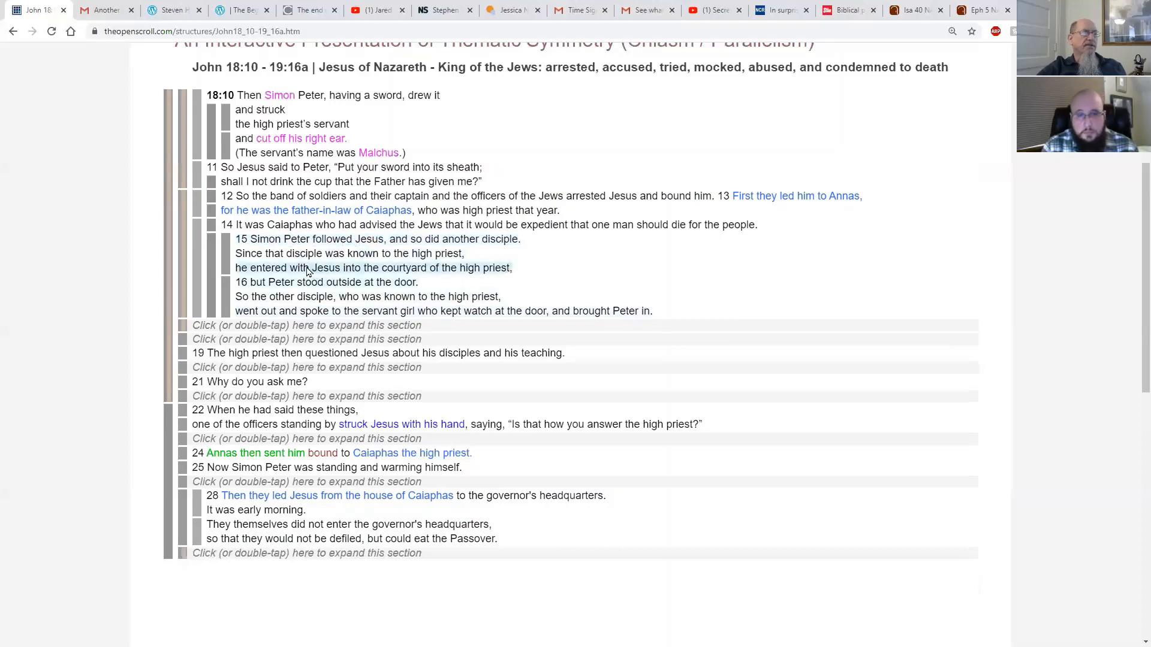
mouse_move(470, 269)
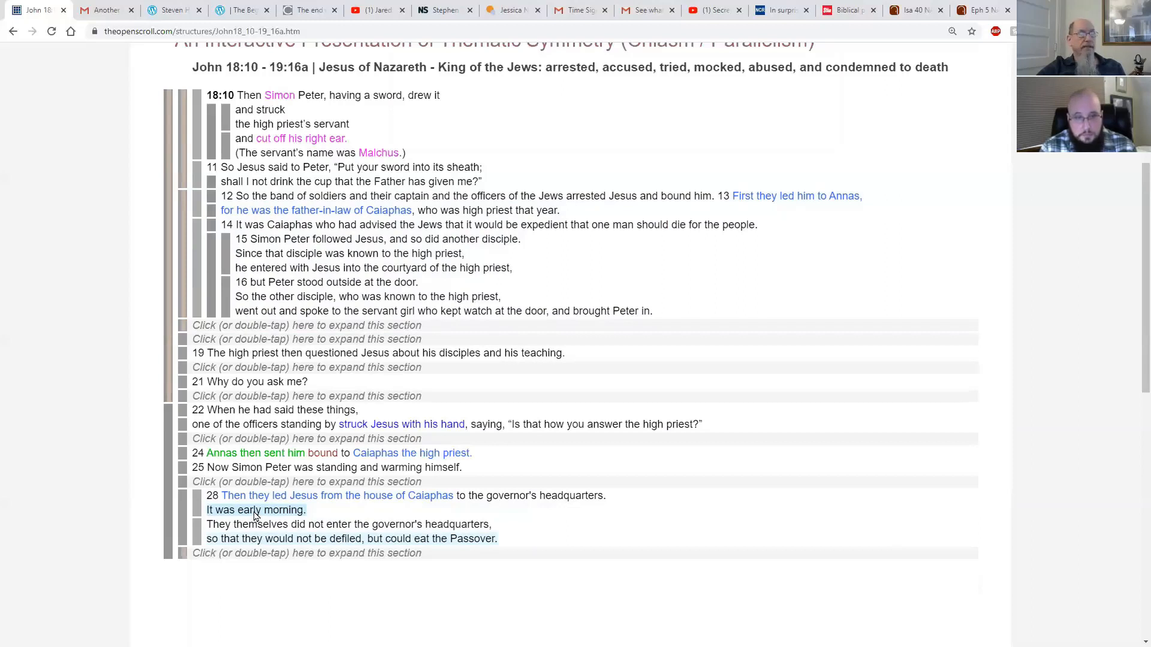
mouse_move(253, 514)
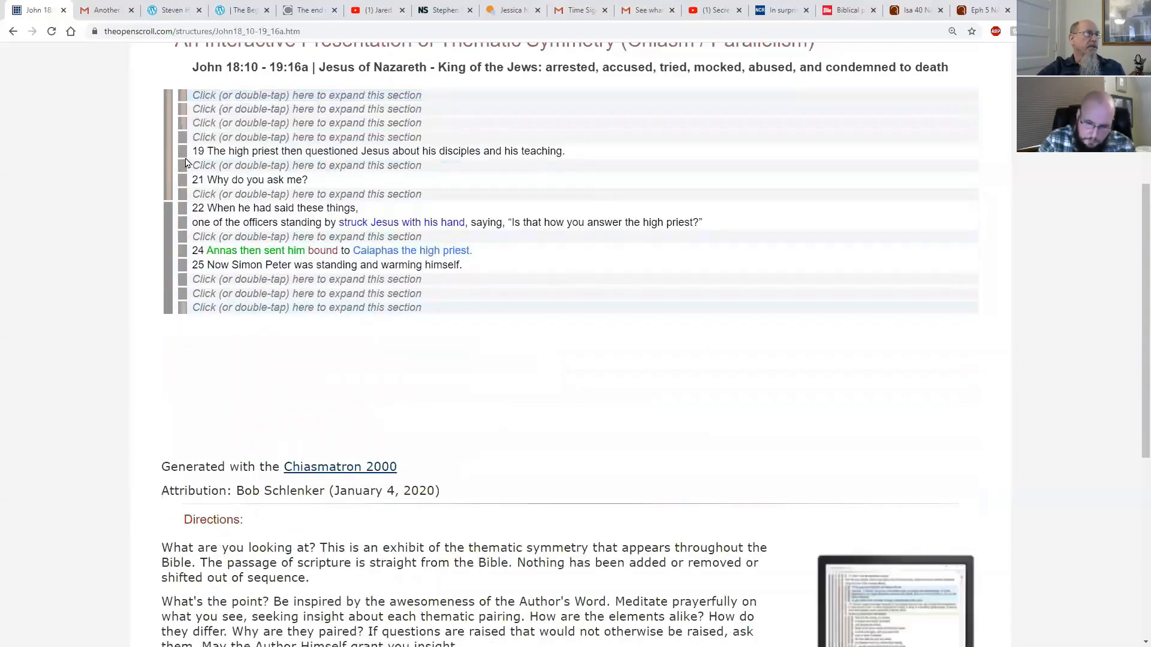
left_click(307, 95)
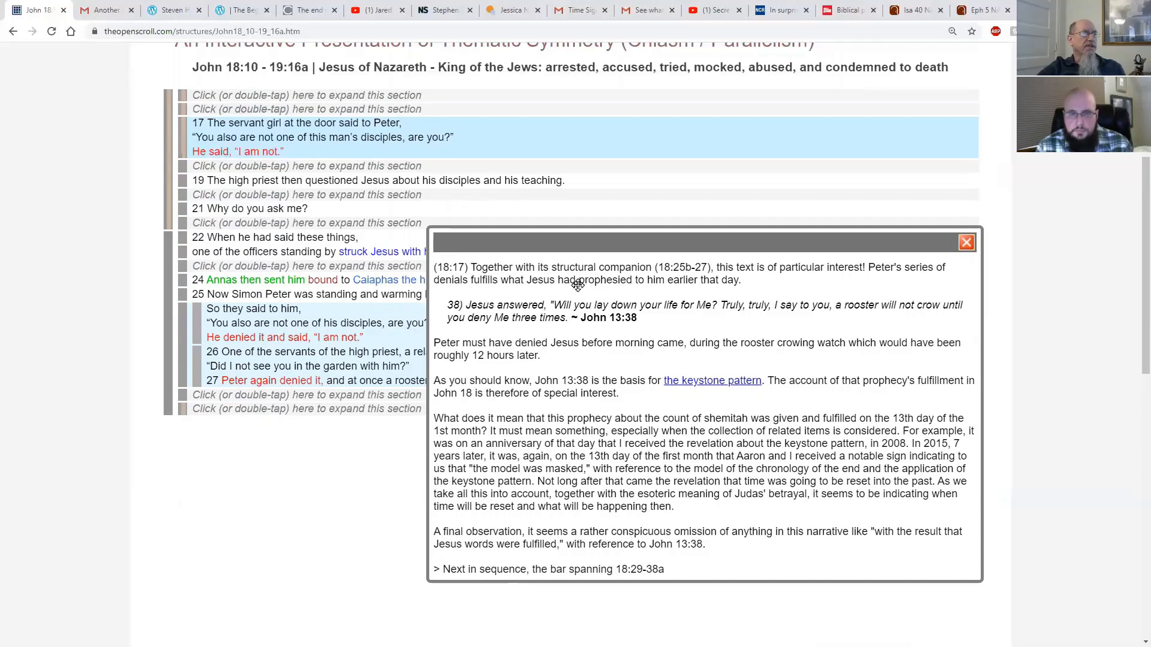
mouse_move(794, 301)
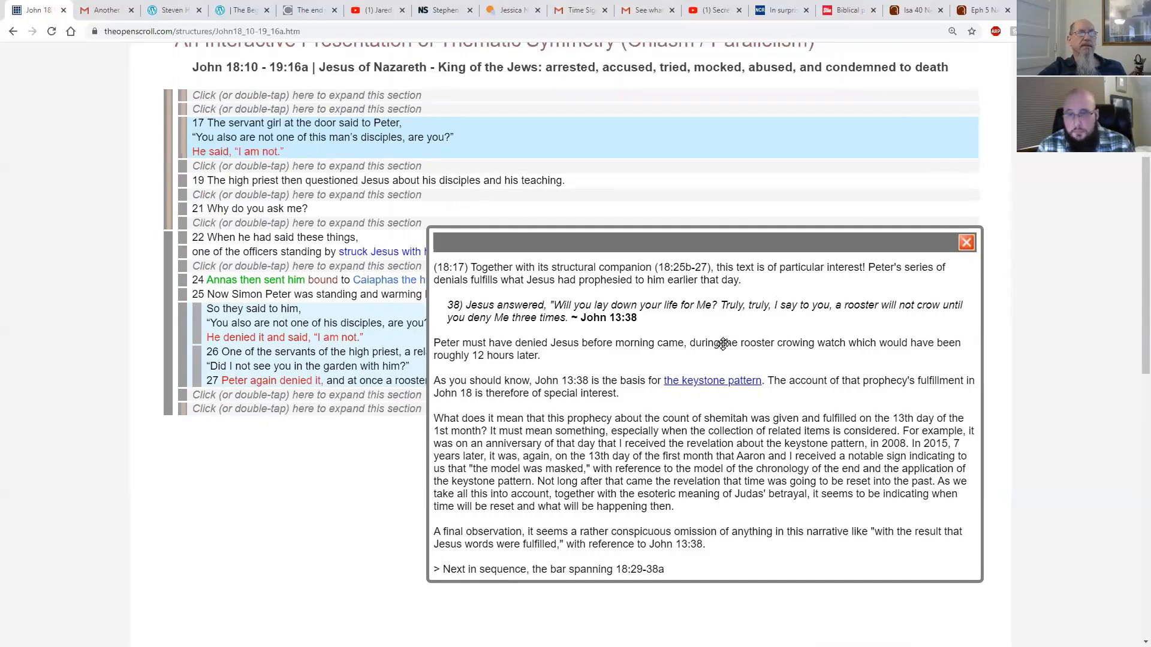
mouse_move(667, 318)
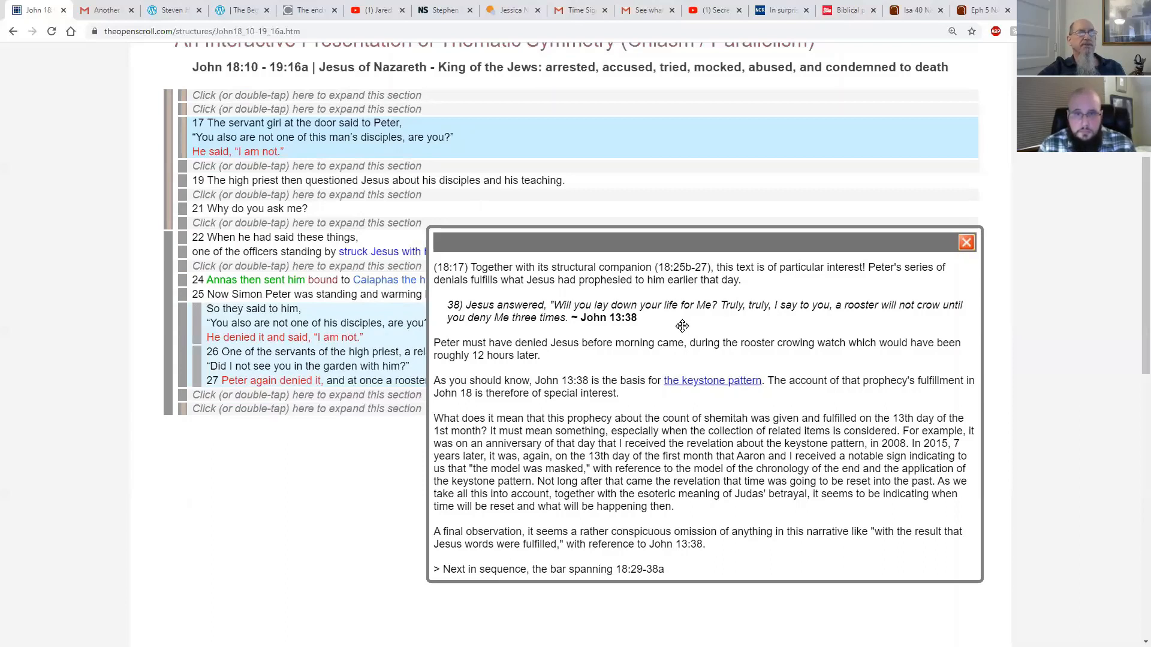
mouse_move(648, 367)
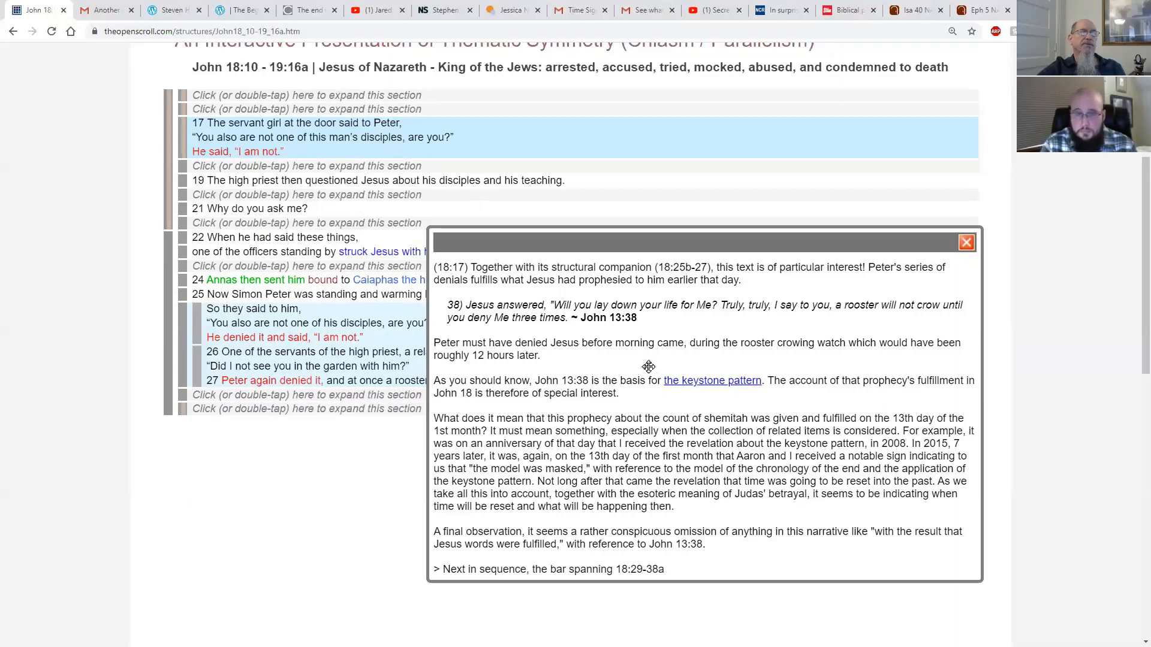
mouse_move(659, 366)
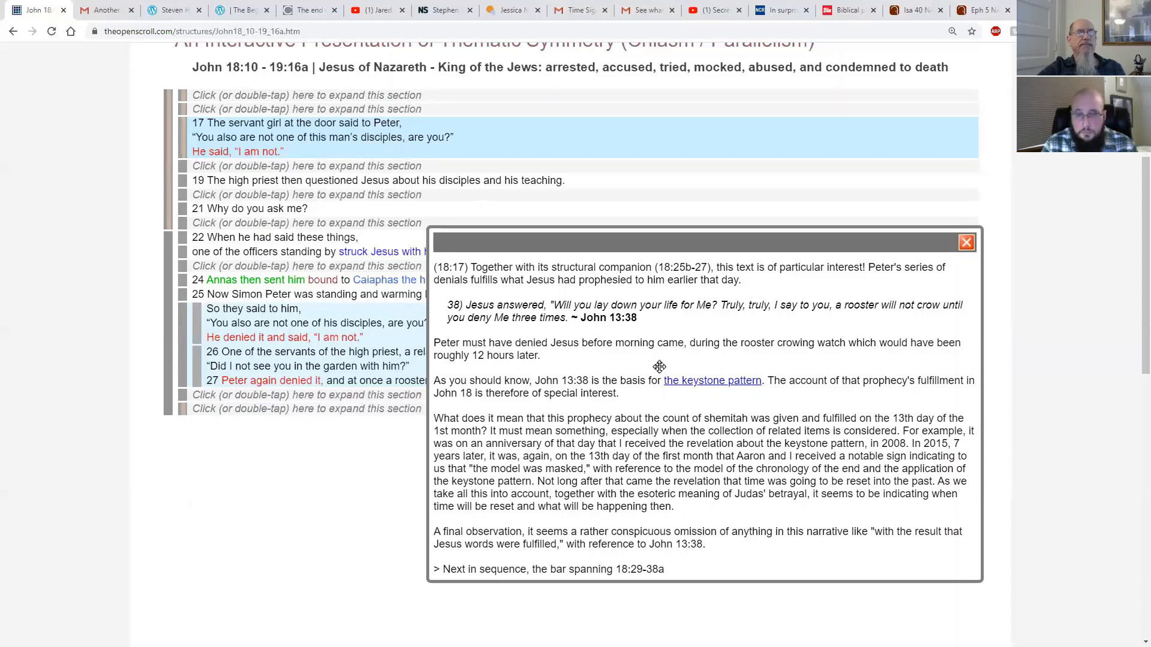
mouse_move(637, 344)
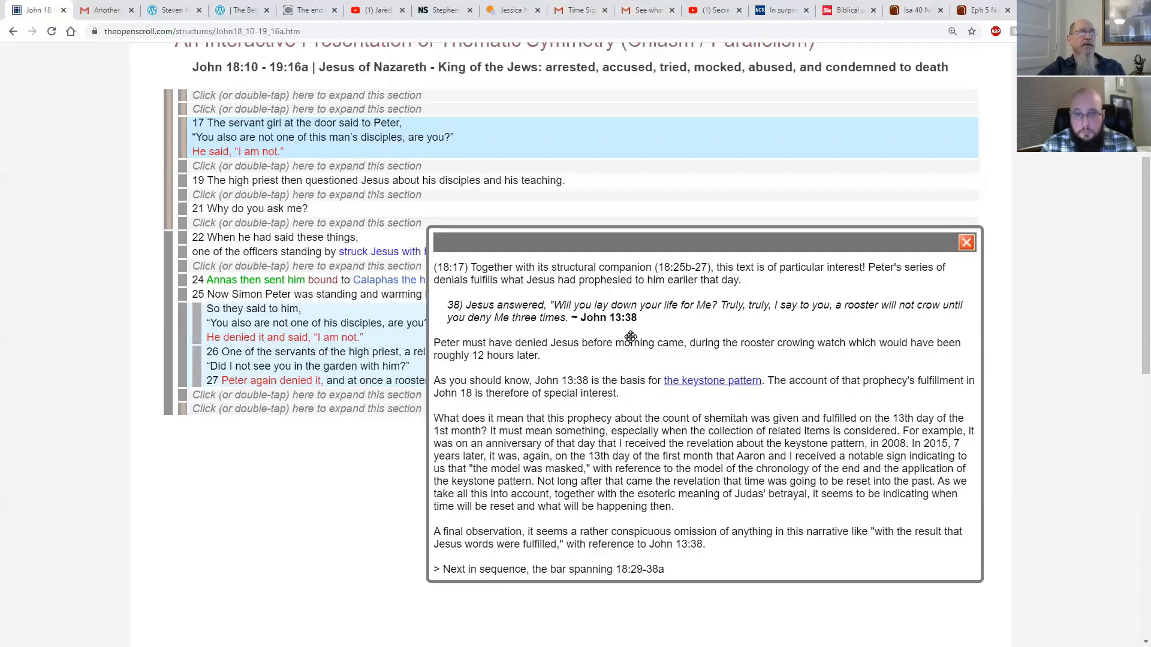
mouse_move(595, 327)
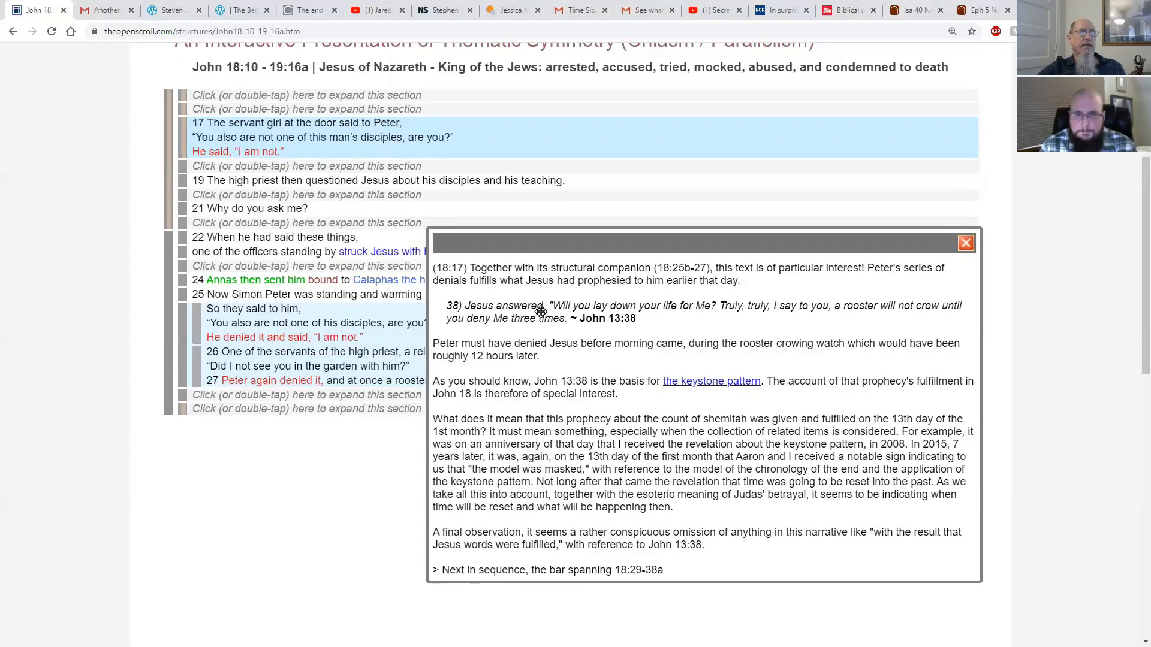
mouse_move(520, 396)
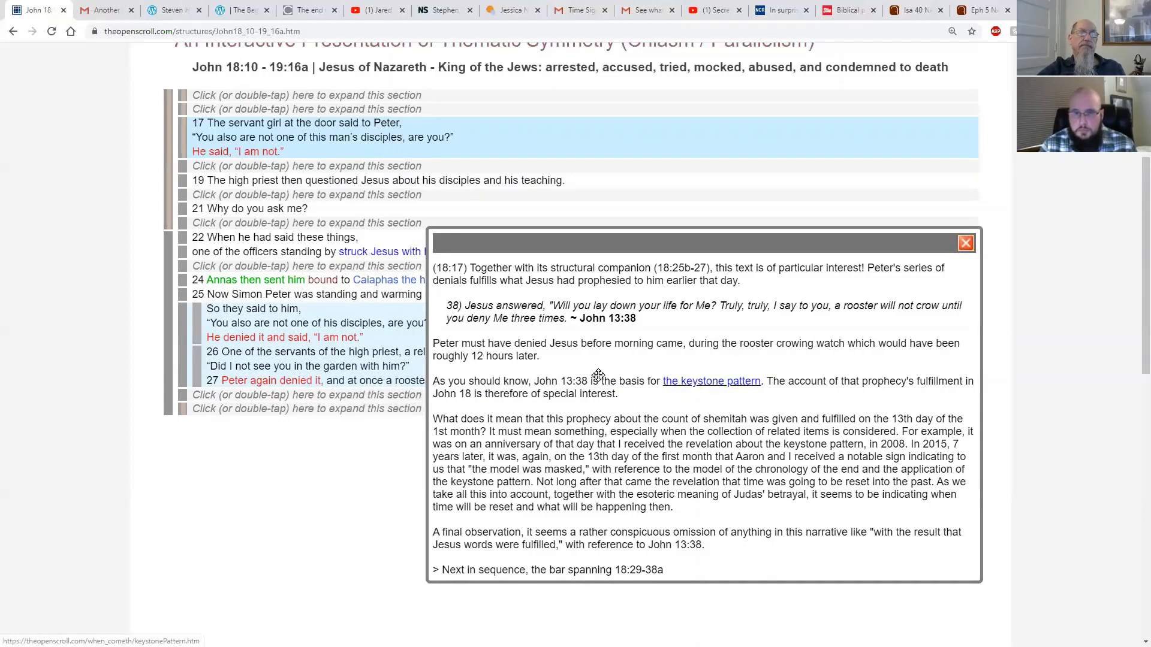
mouse_move(560, 369)
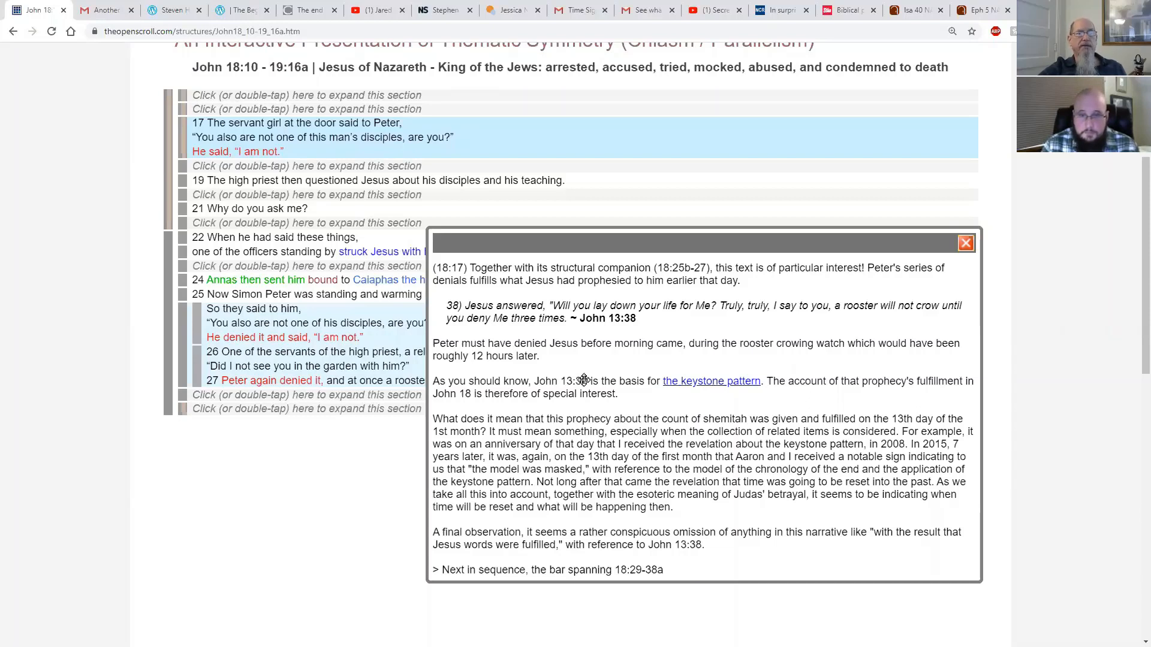
mouse_move(599, 414)
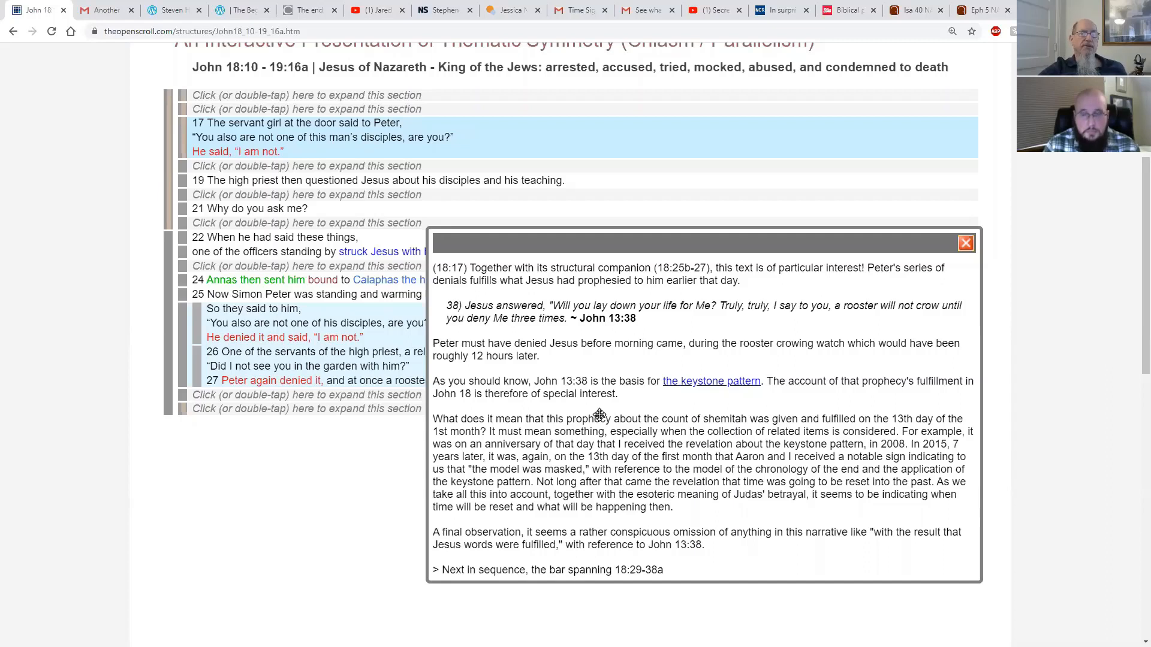
mouse_move(592, 413)
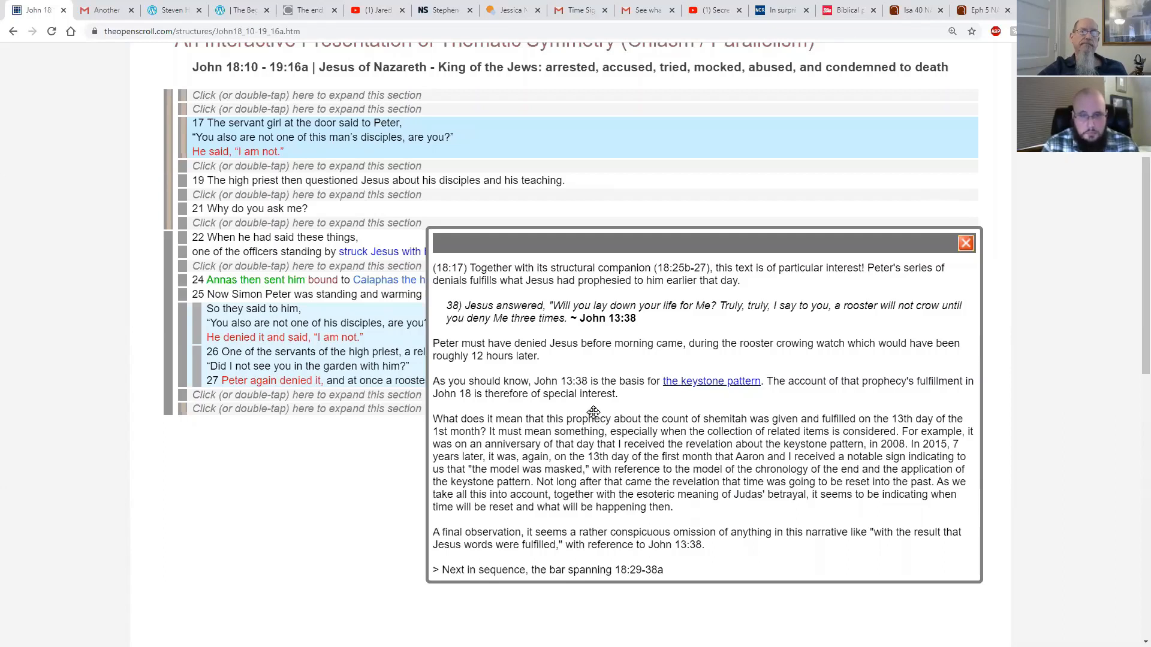
mouse_move(657, 428)
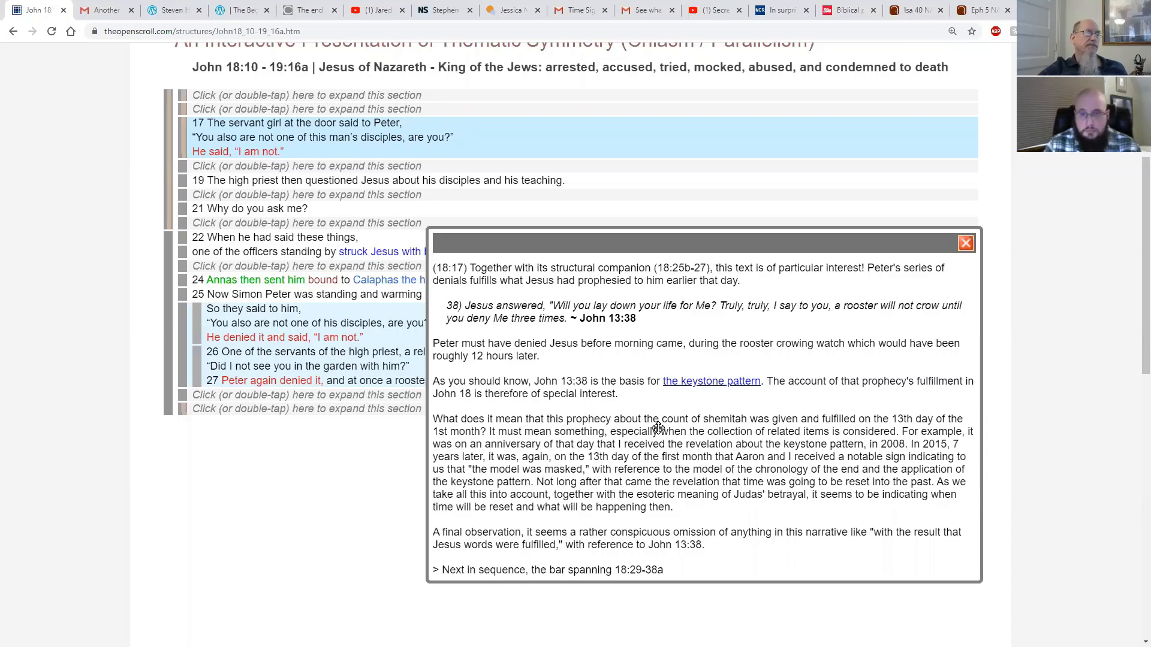
mouse_move(934, 255)
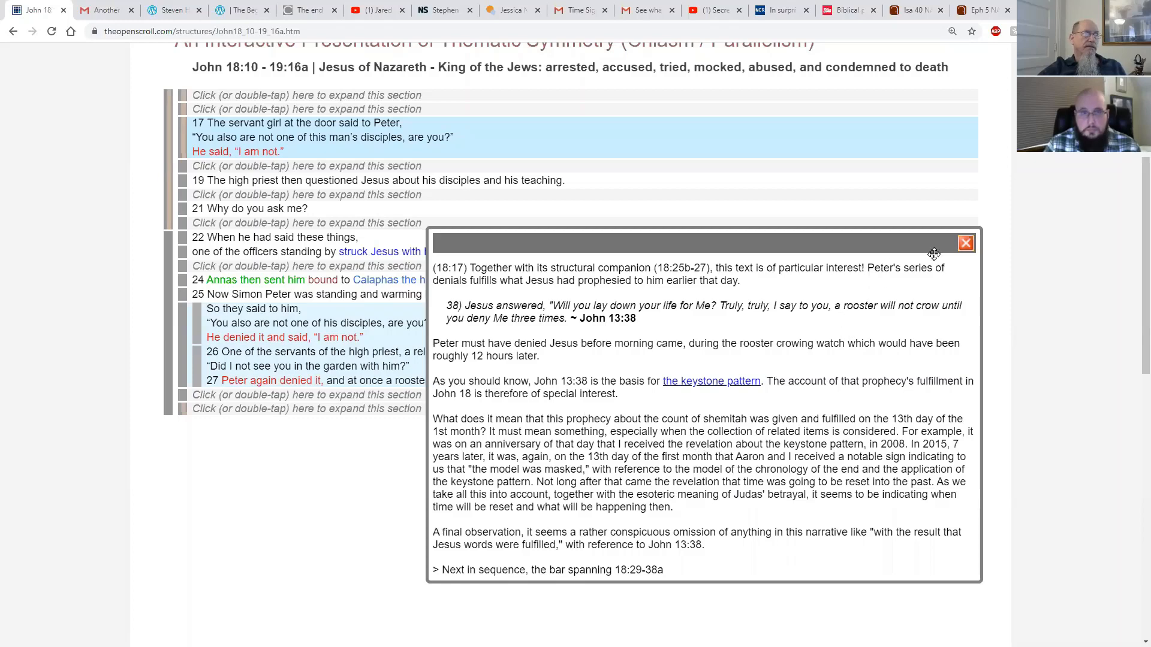
Close the note on Peter's denials and expand verse 18 about the charcoal fire.
left_click(965, 242)
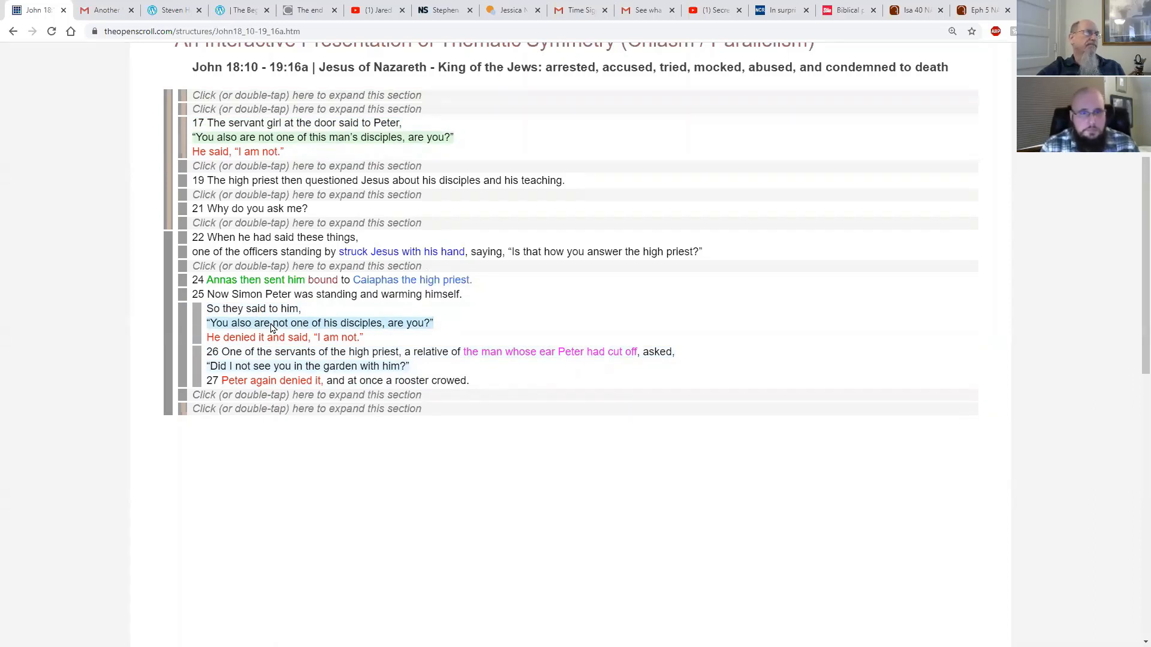
left_click(276, 337)
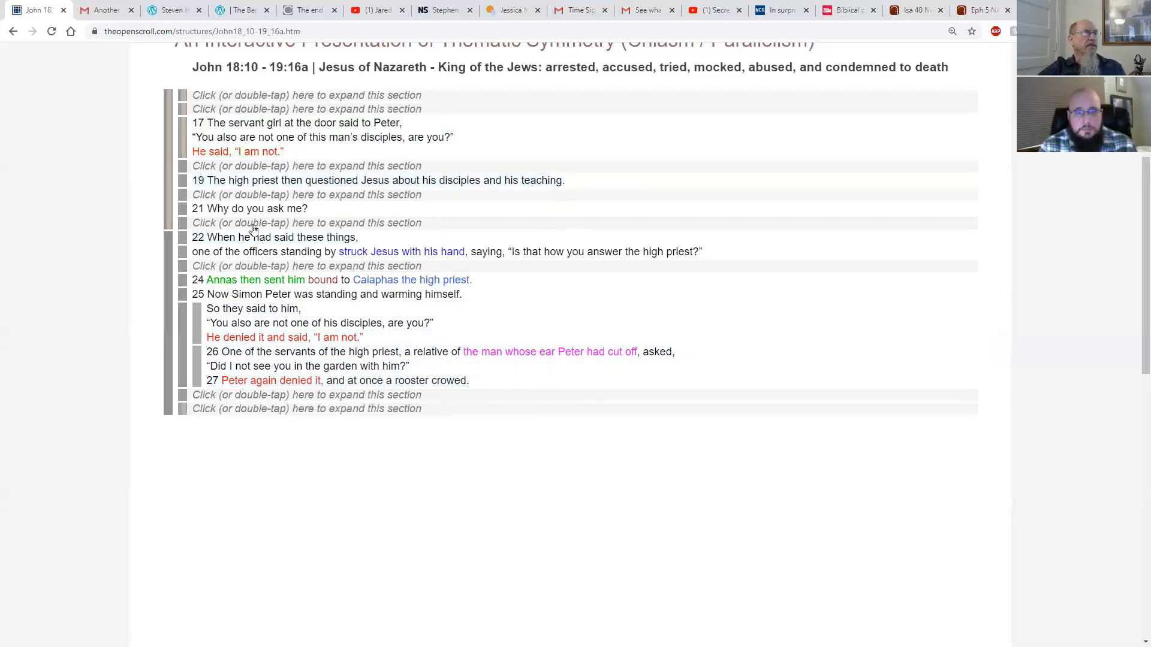
mouse_move(640, 158)
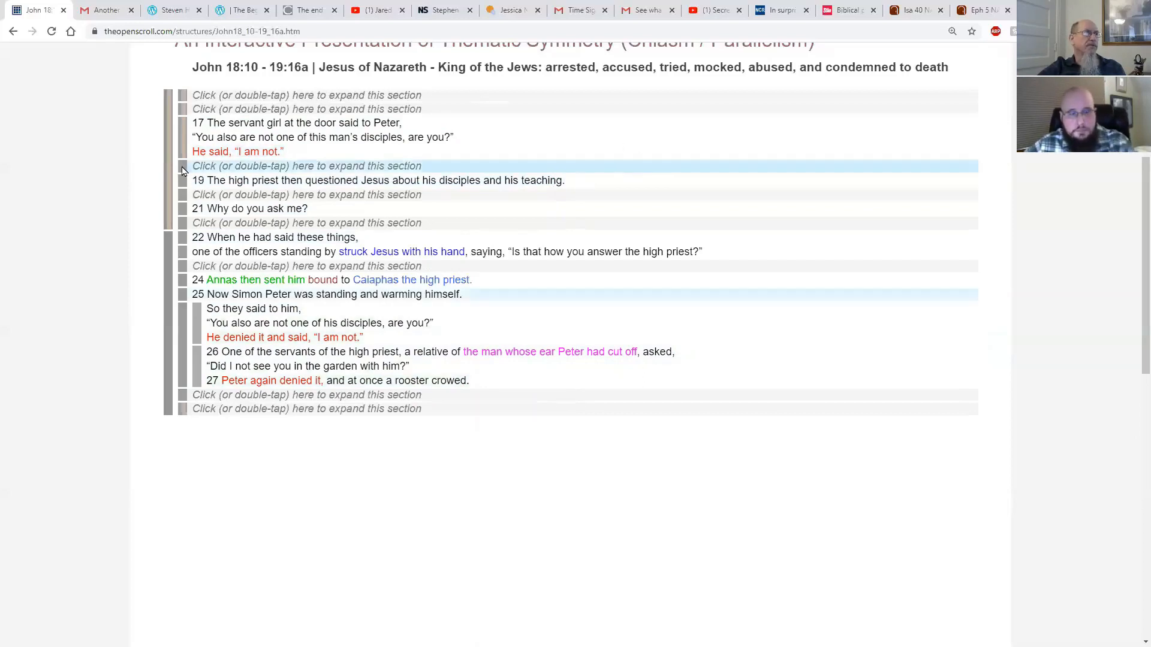
left_click(307, 166)
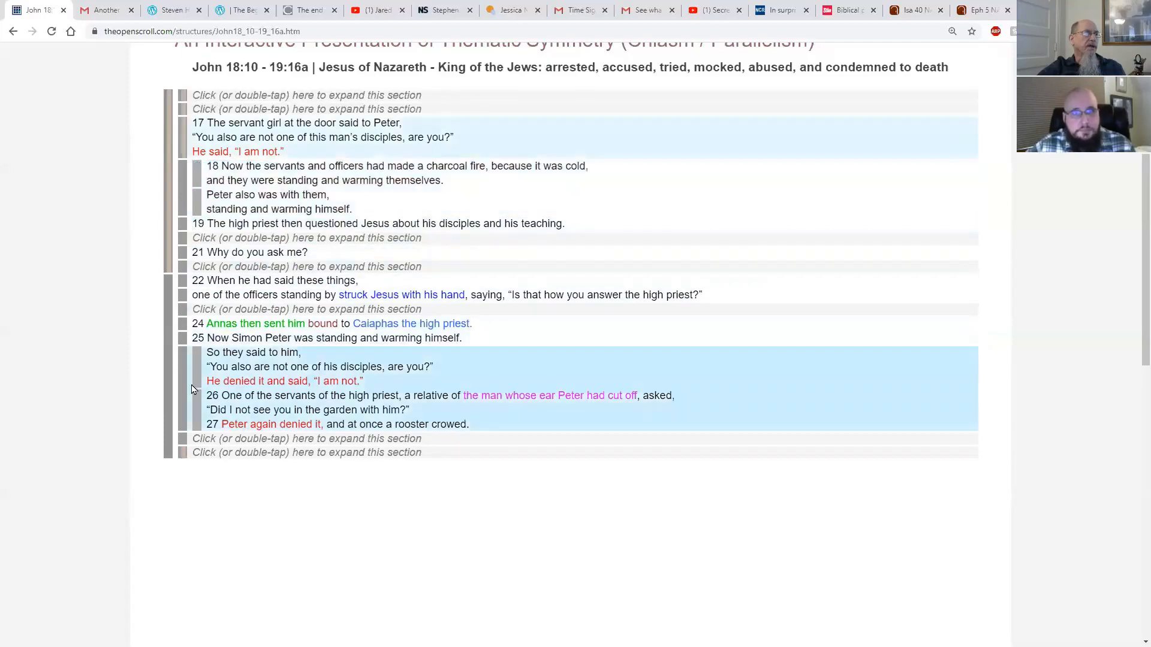